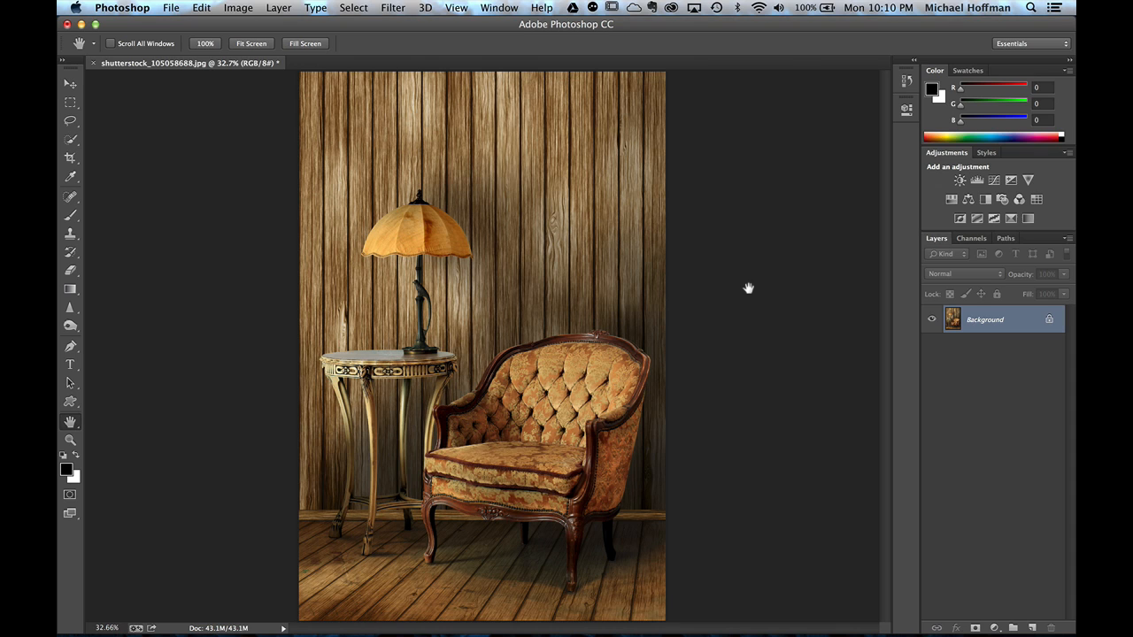
pyautogui.moveTo(541, 262)
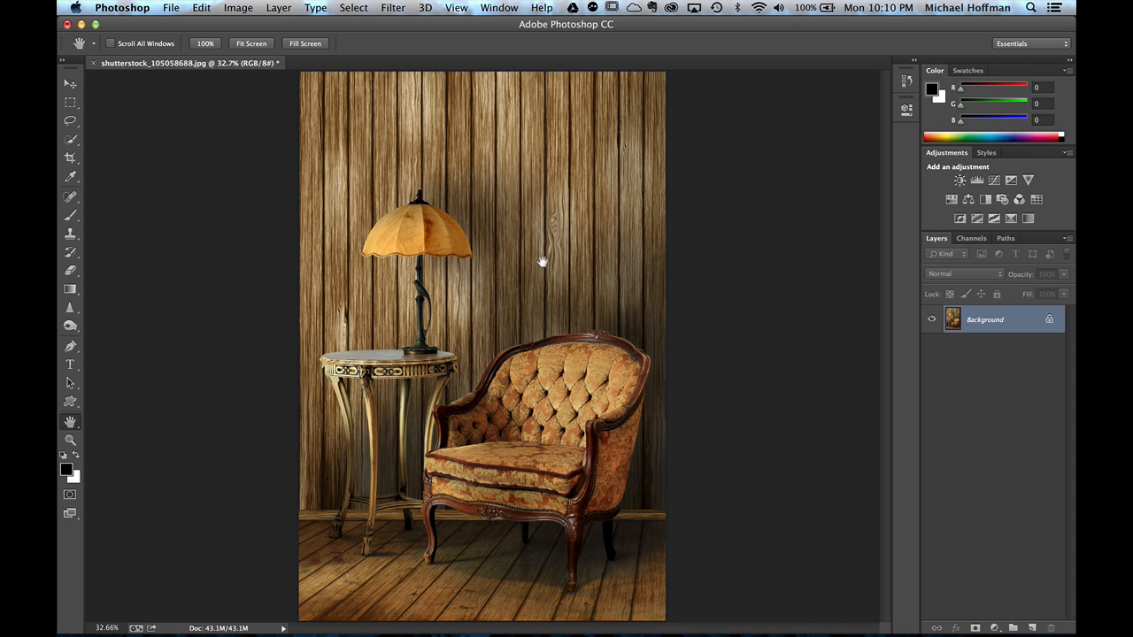
pyautogui.moveTo(559, 382)
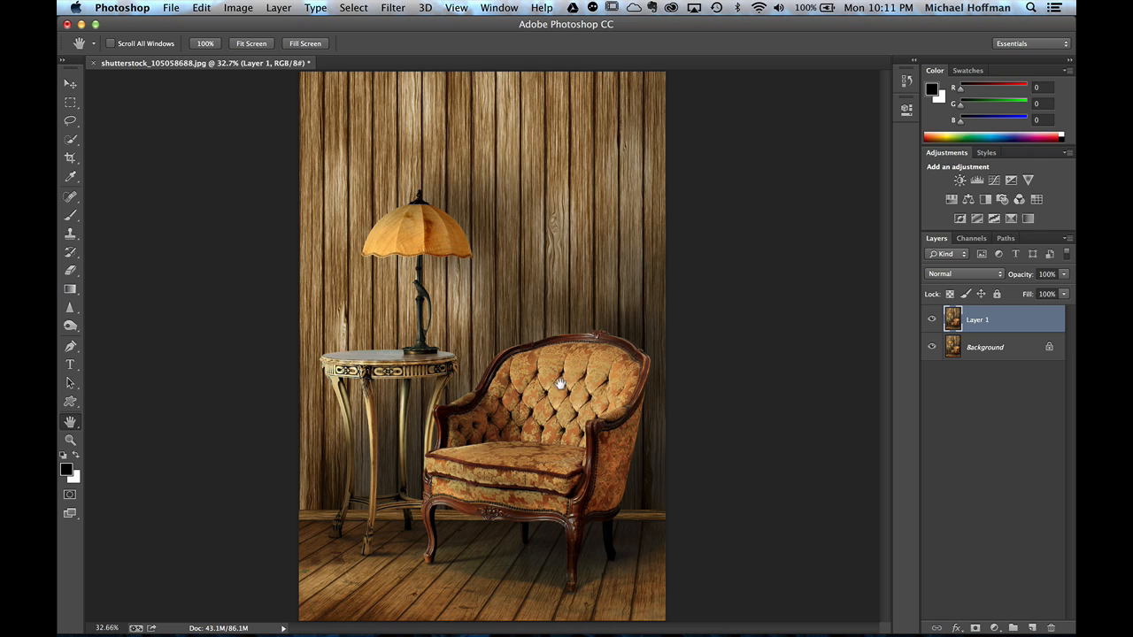
pyautogui.moveTo(393, 17)
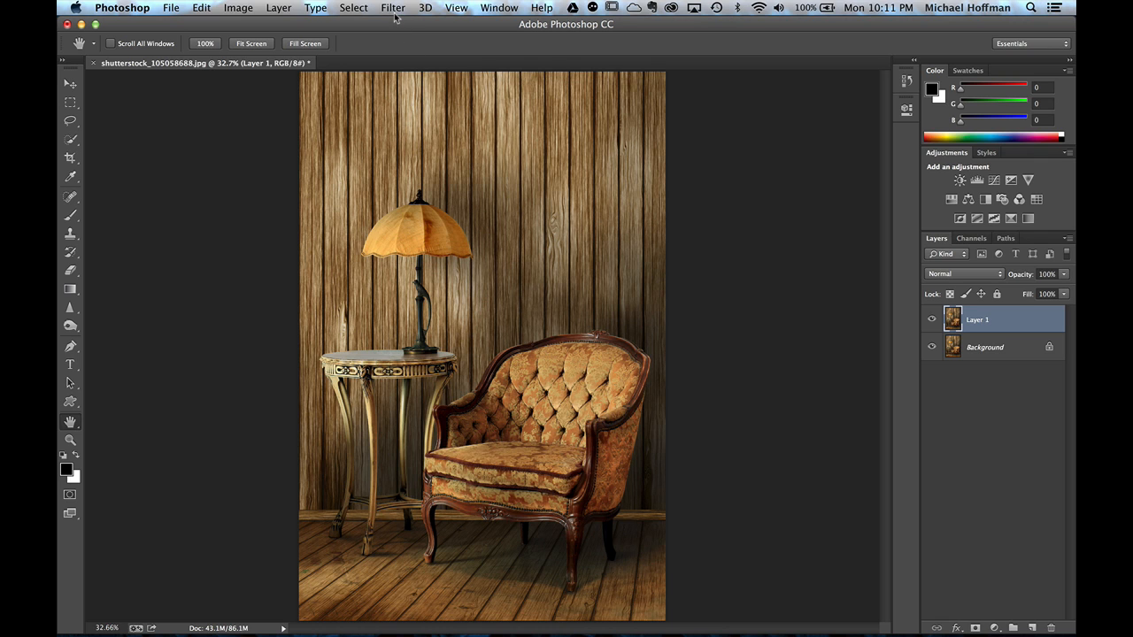
# Launch Filter > Render > Lighting Effects on the duplicated Layer 1
pyautogui.click(393, 7)
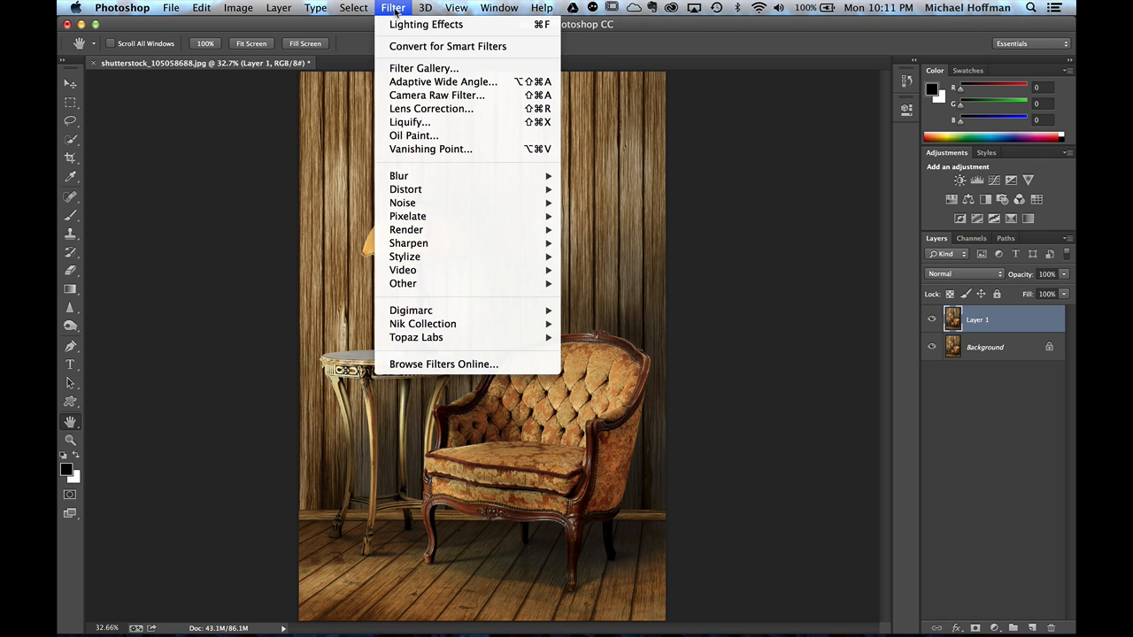
pyautogui.moveTo(408, 230)
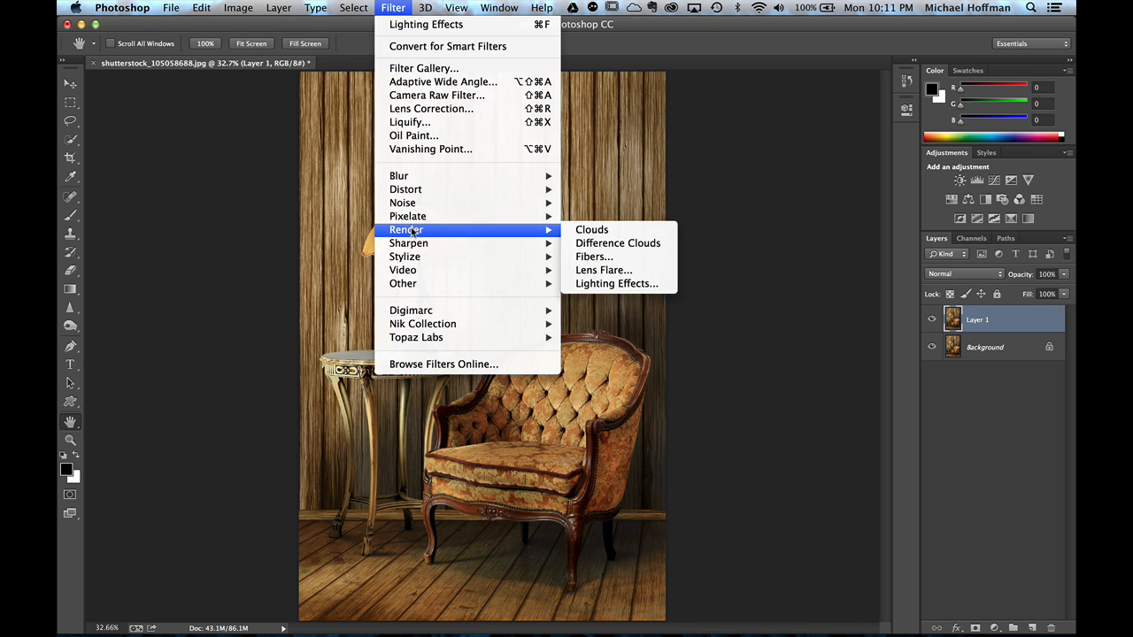
pyautogui.moveTo(616, 283)
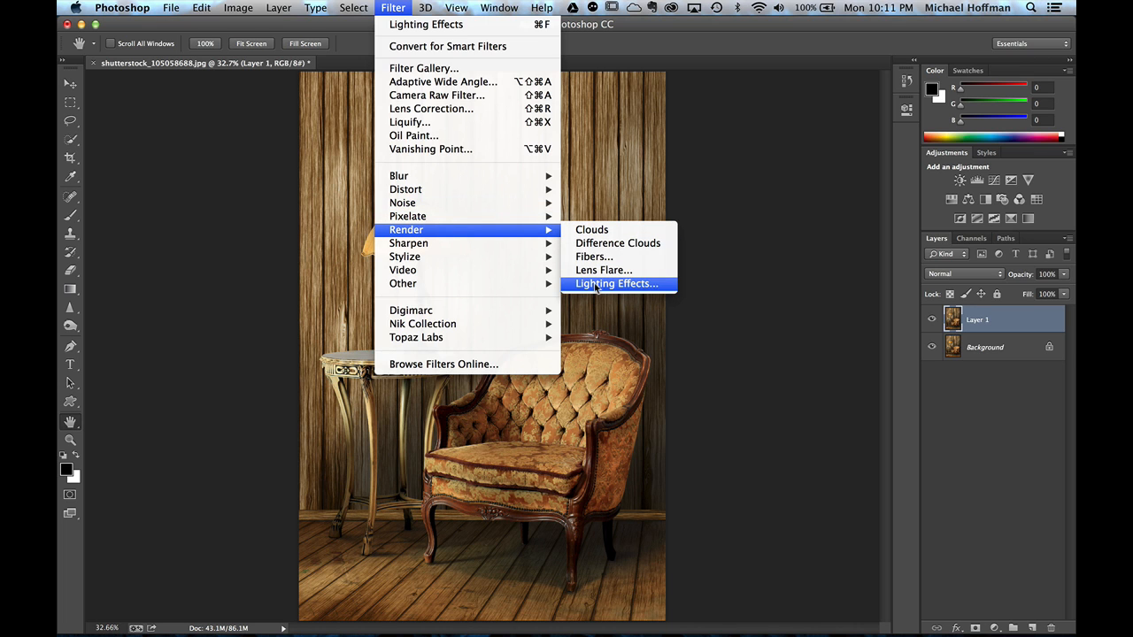
pyautogui.click(616, 283)
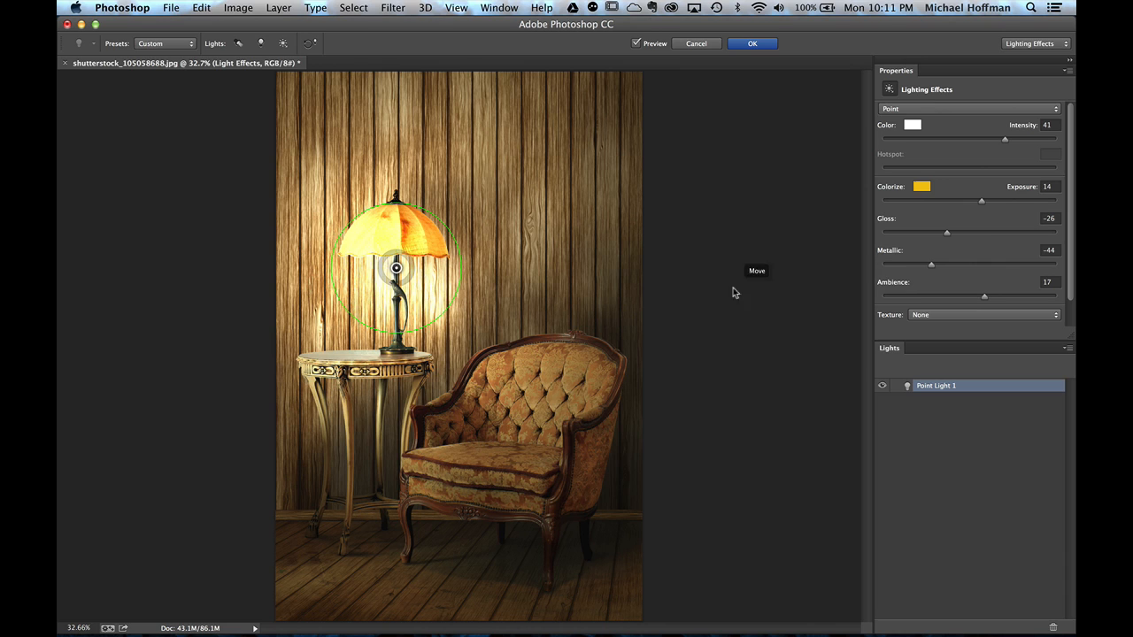
pyautogui.moveTo(930, 367)
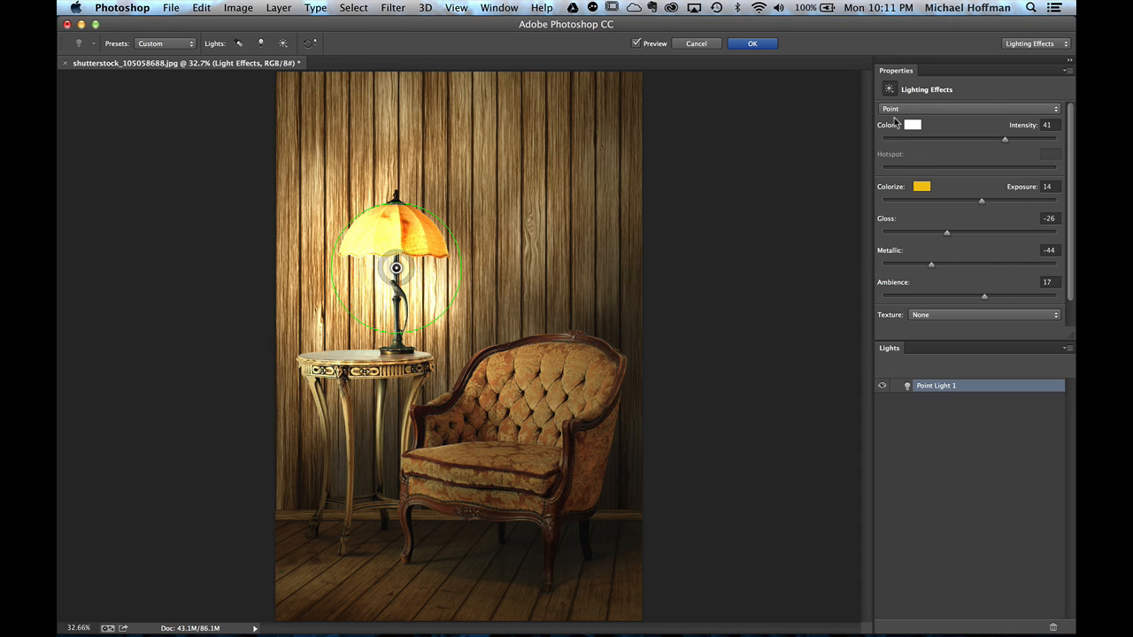
pyautogui.moveTo(928, 116)
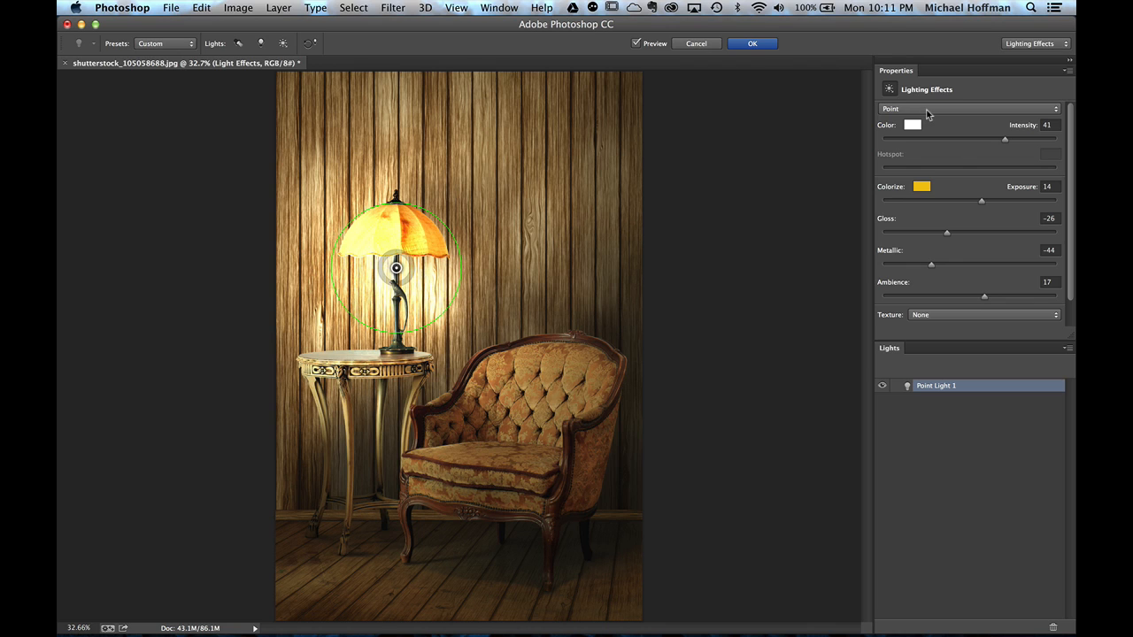
# Expand the light type list showing Point, Spot and Infinite
pyautogui.click(966, 108)
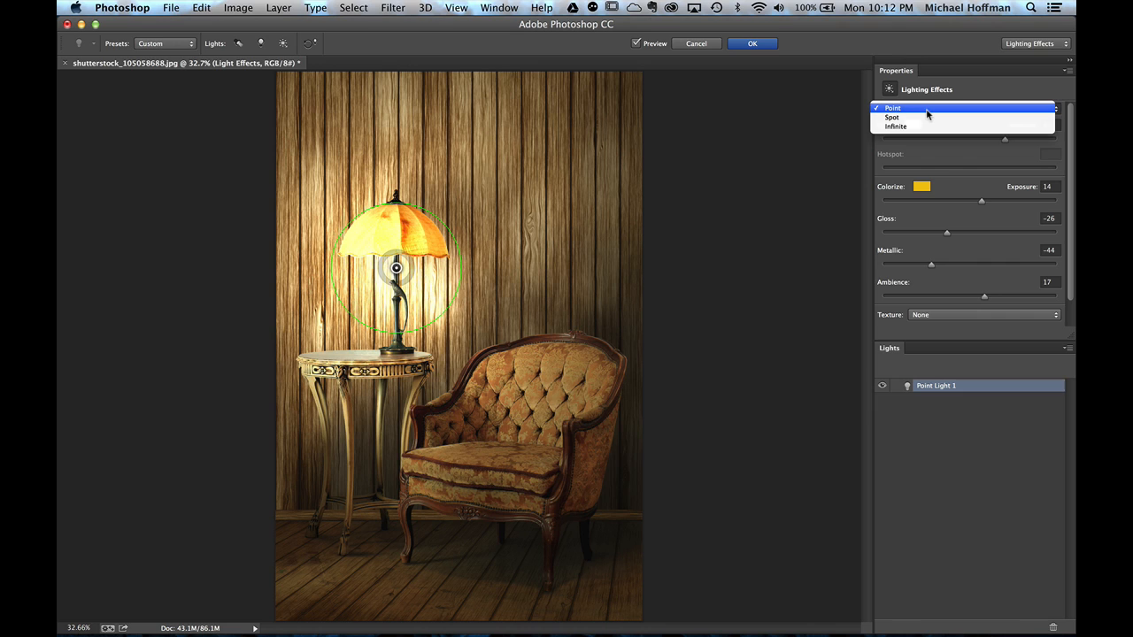
pyautogui.moveTo(927, 117)
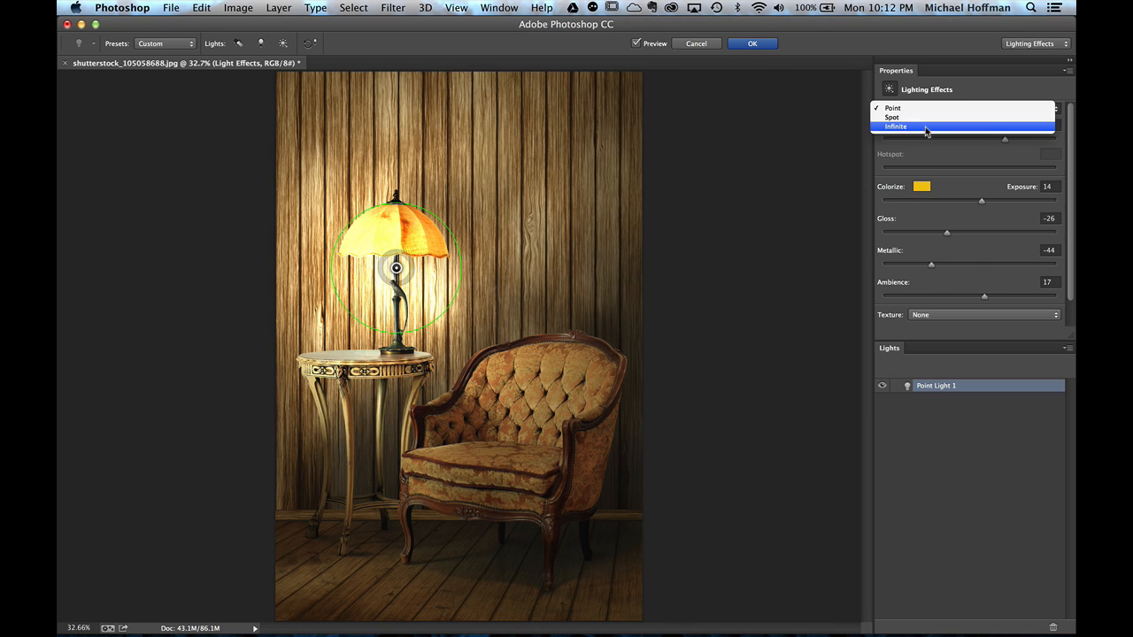
pyautogui.moveTo(926, 117)
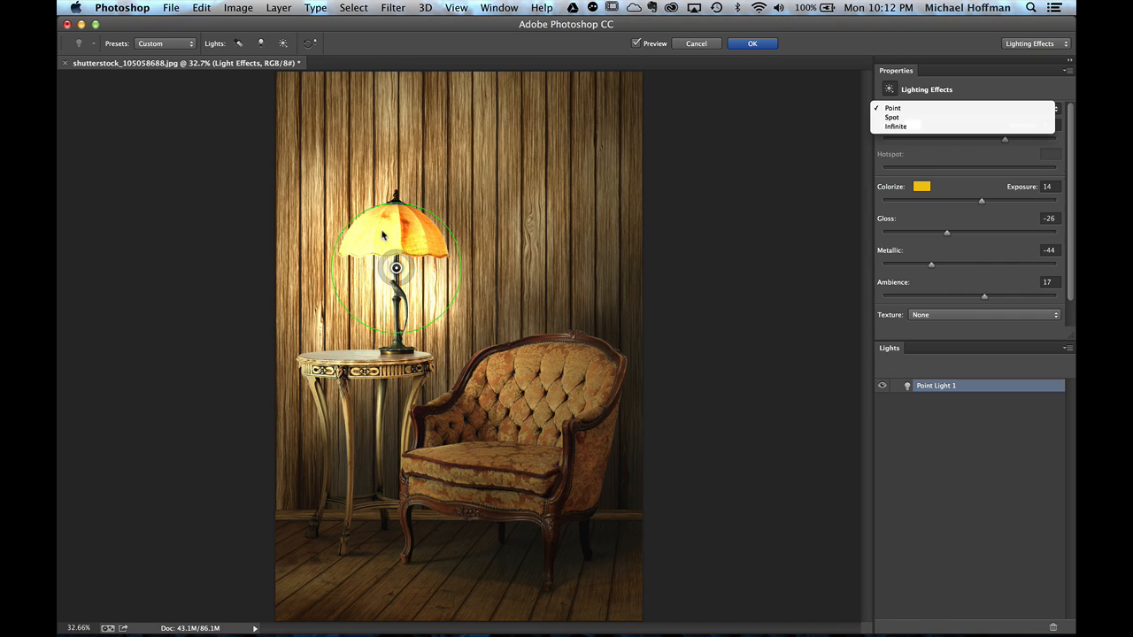
pyautogui.moveTo(399, 269)
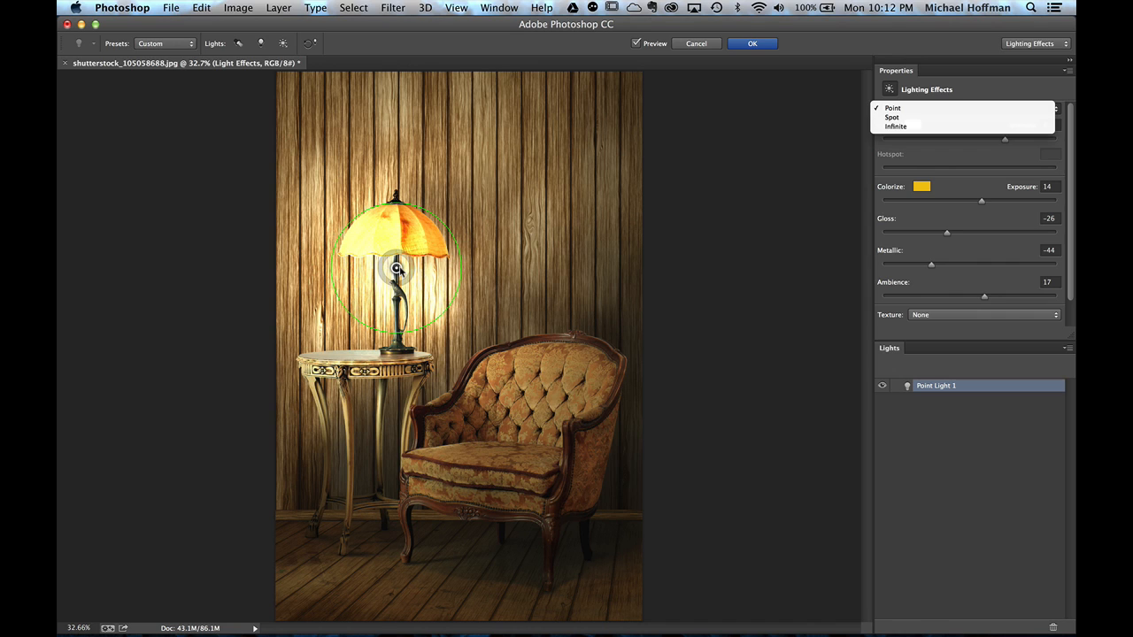
pyautogui.moveTo(726, 177)
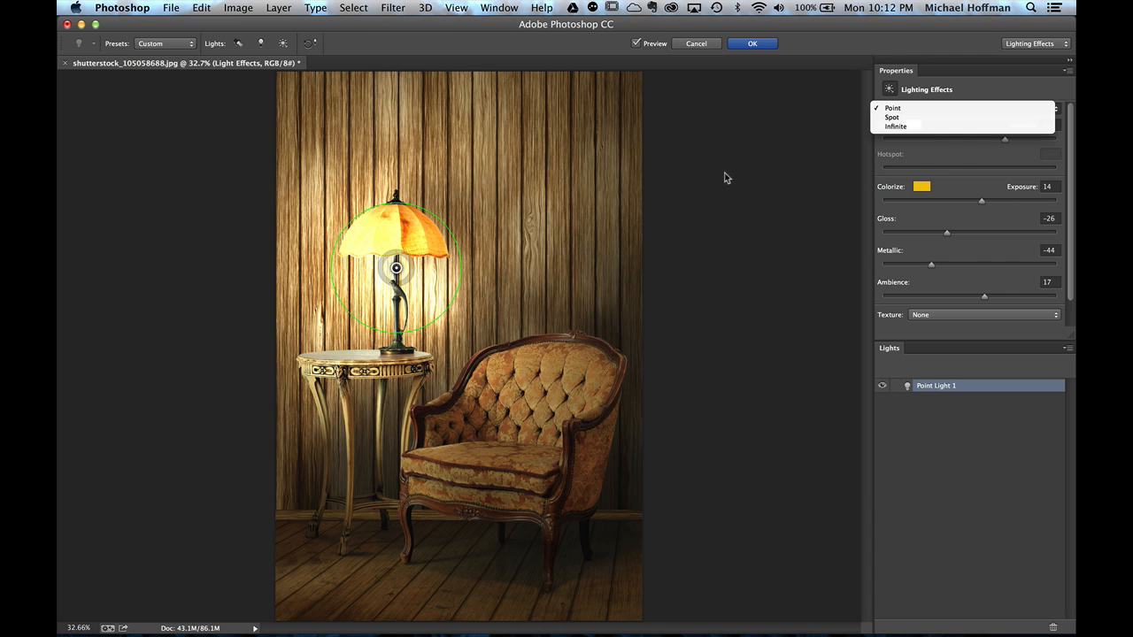
pyautogui.moveTo(892, 117)
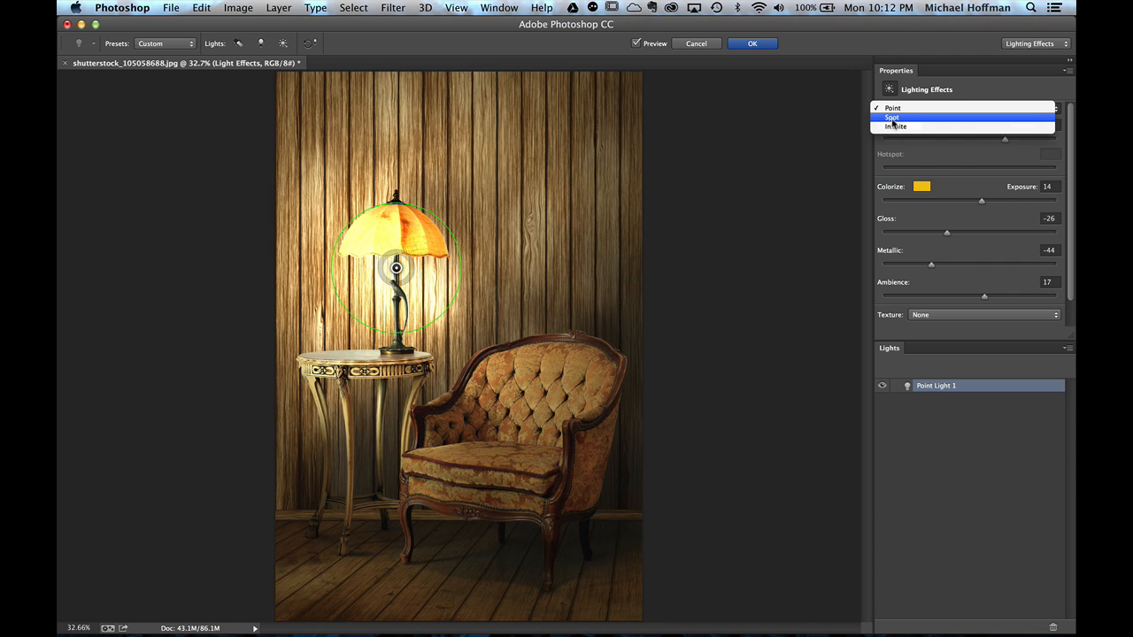
# Switch the light to Infinite and aim its direction toward the upper right
pyautogui.click(892, 108)
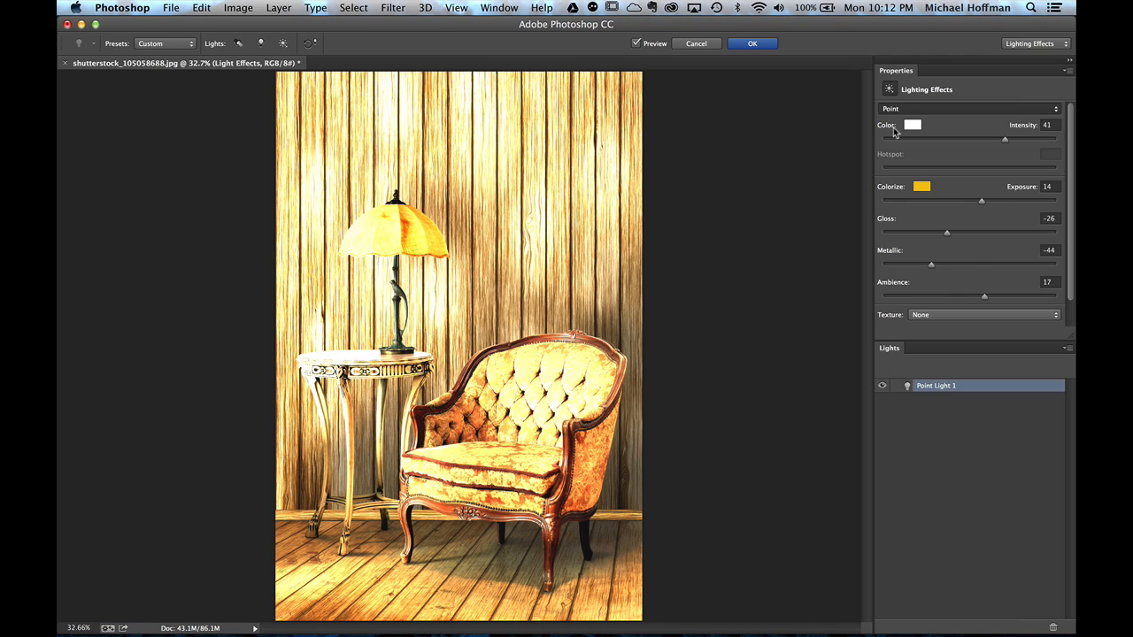
pyautogui.click(967, 108)
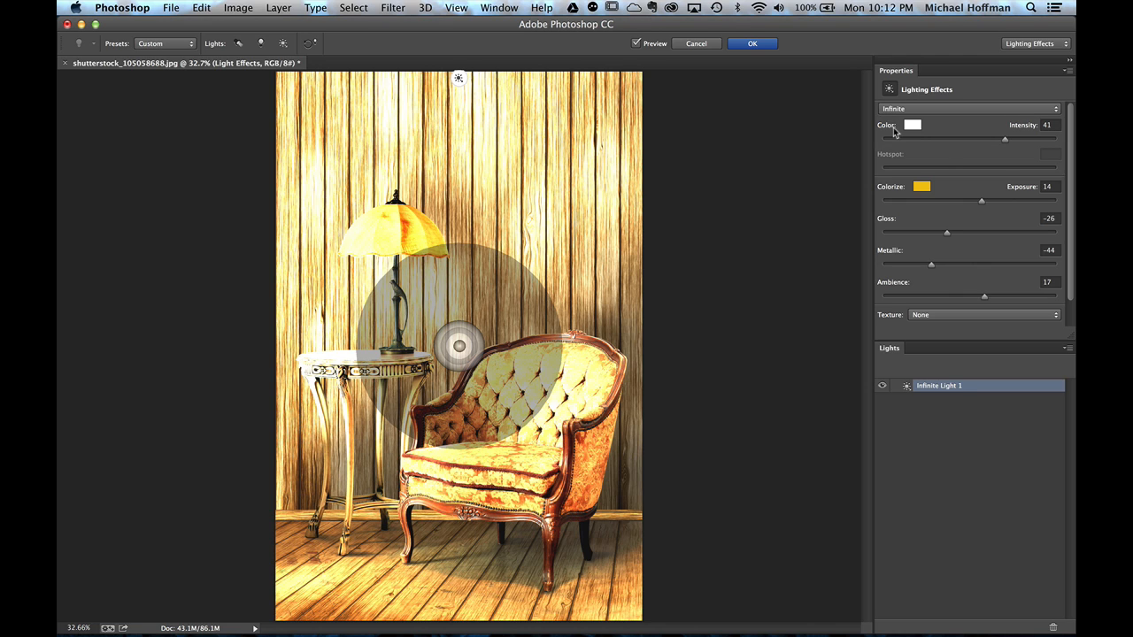
pyautogui.moveTo(789, 205)
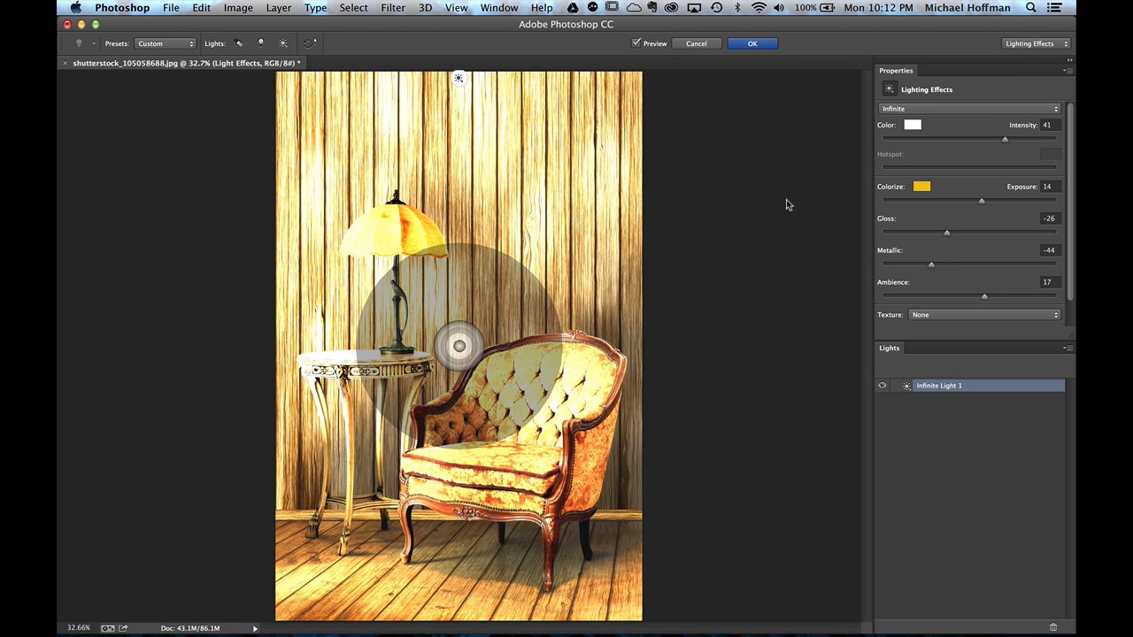
pyautogui.moveTo(499, 322)
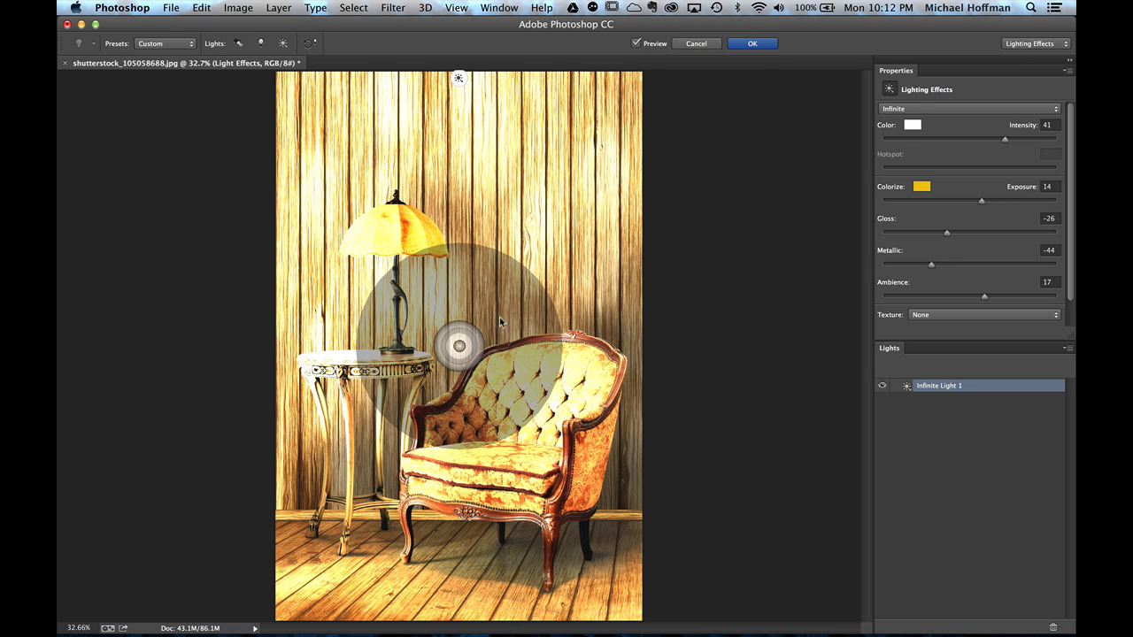
pyautogui.moveTo(459, 382)
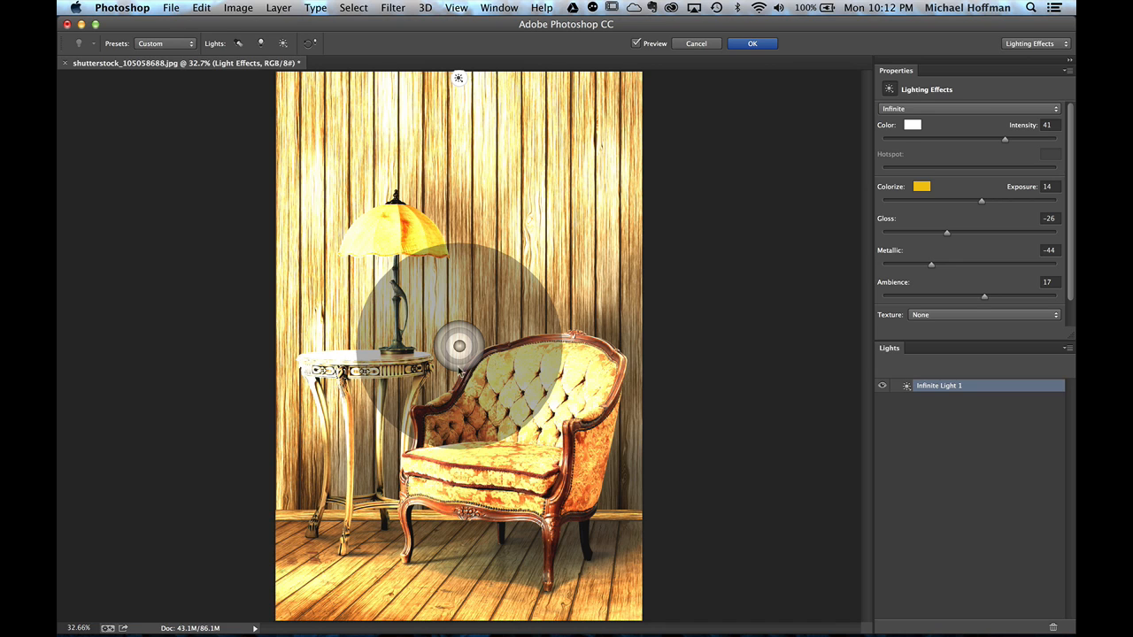
pyautogui.moveTo(459, 351)
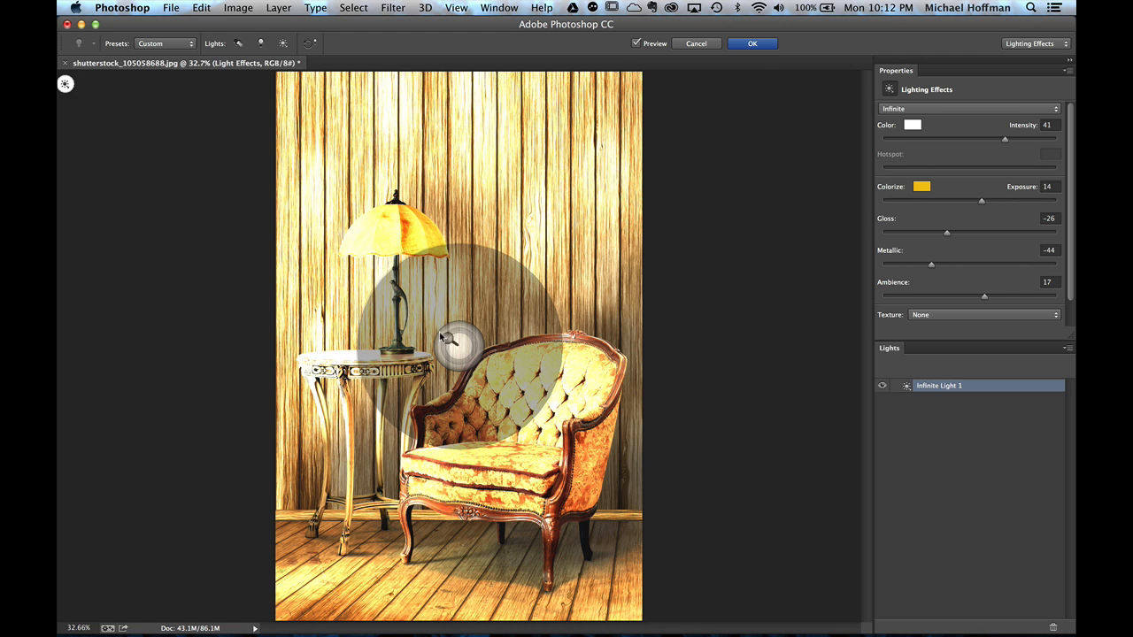
pyautogui.moveTo(458, 340); pyautogui.dragTo(460, 273)
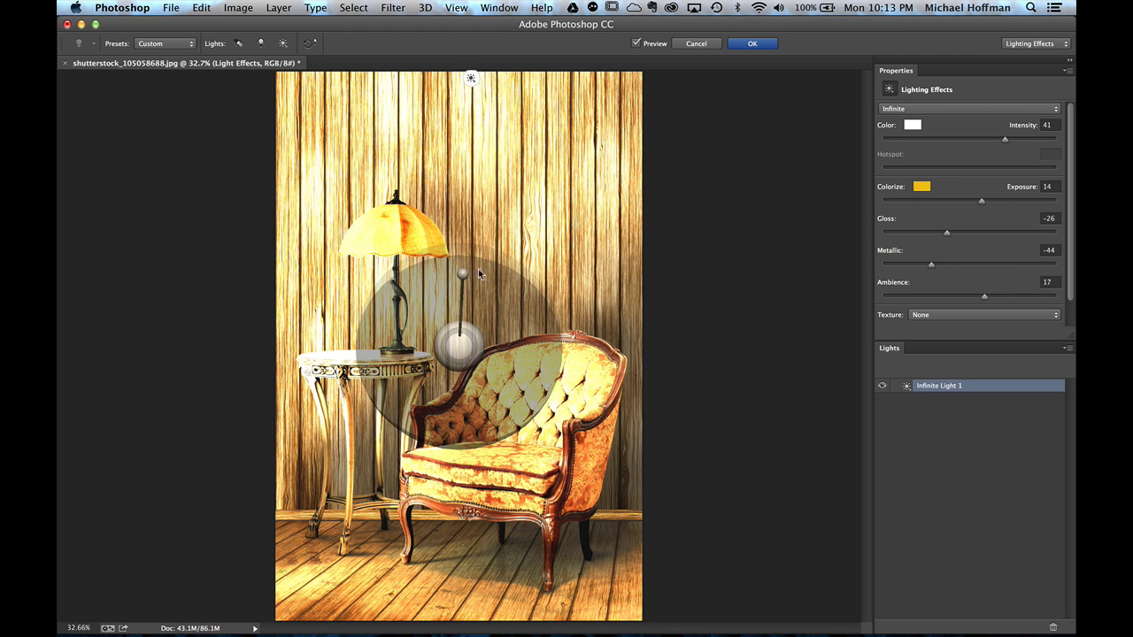
pyautogui.moveTo(471, 274); pyautogui.dragTo(531, 290)
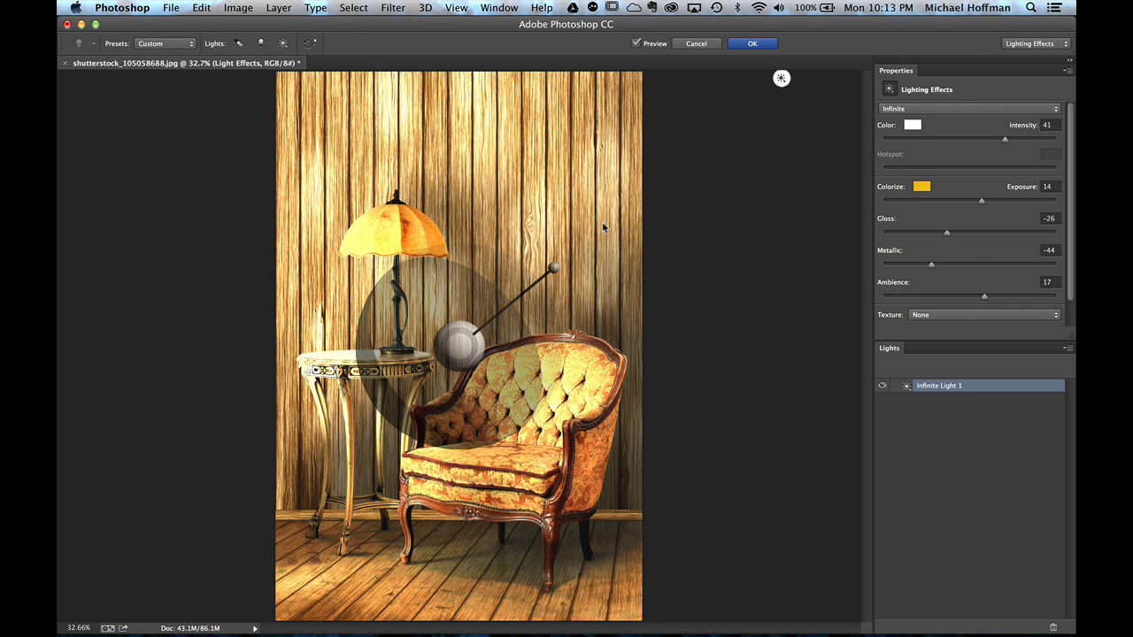
pyautogui.moveTo(797, 83)
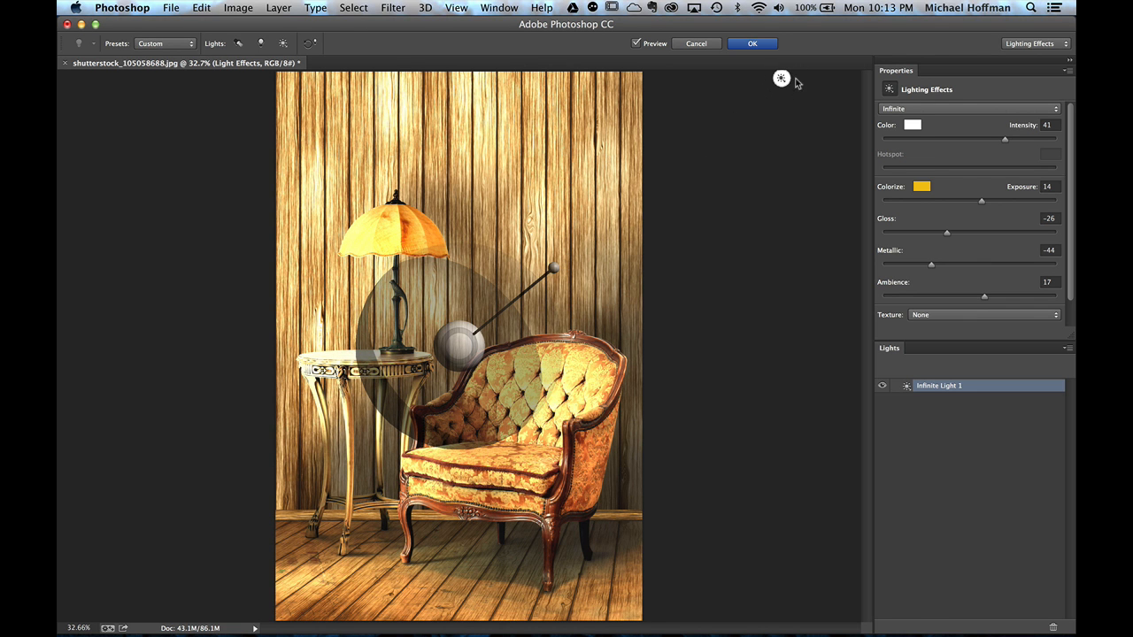
pyautogui.moveTo(769, 101)
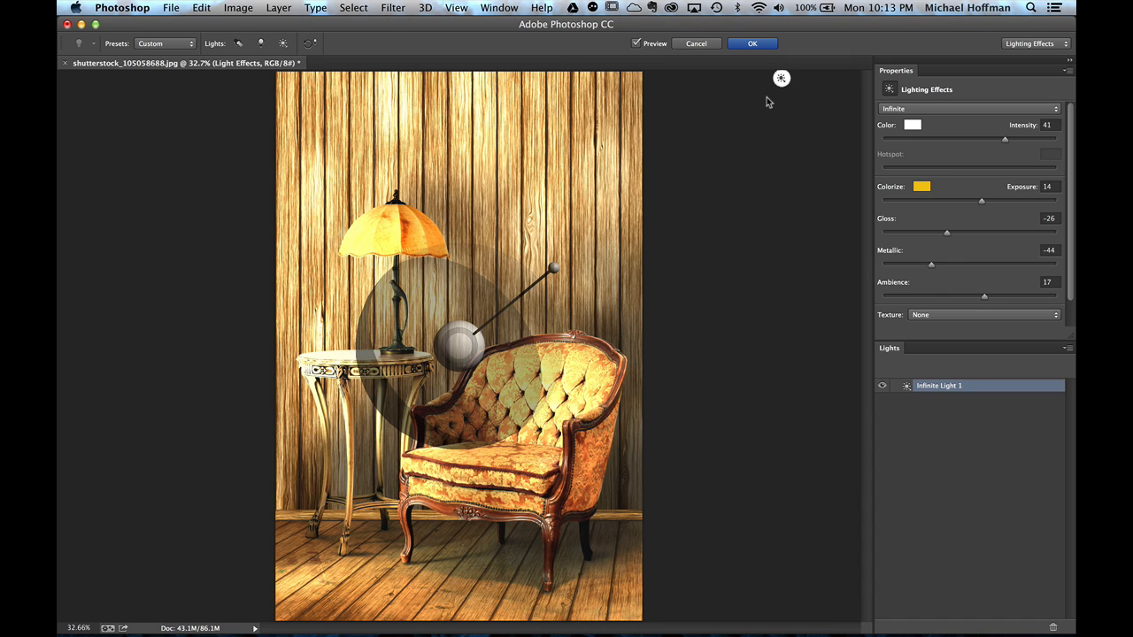
pyautogui.moveTo(553, 273)
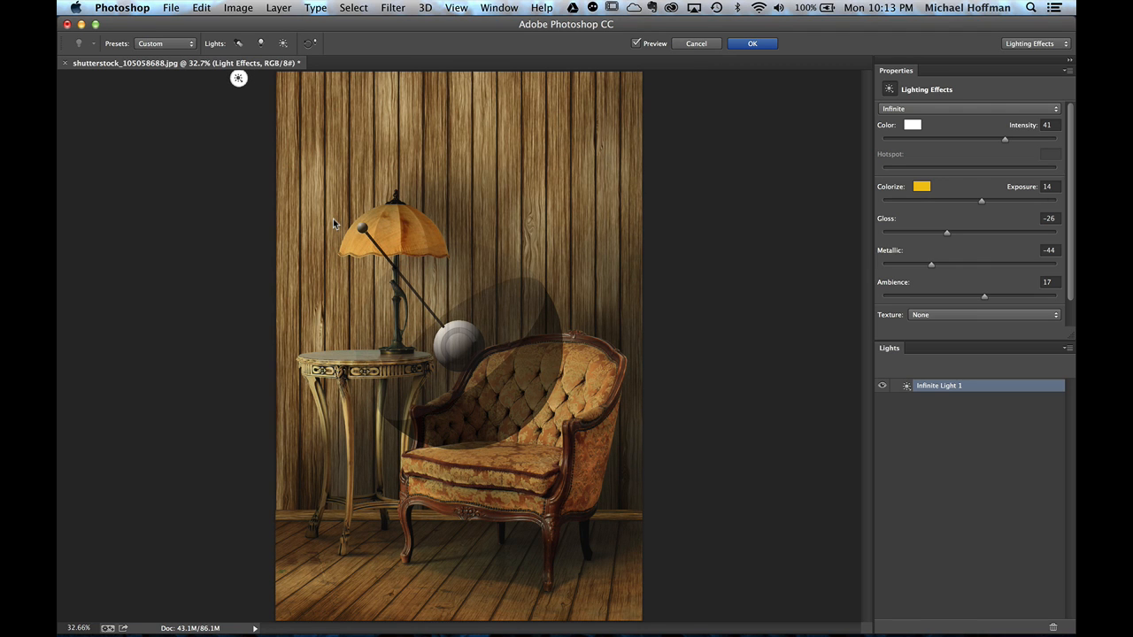
pyautogui.moveTo(377, 271)
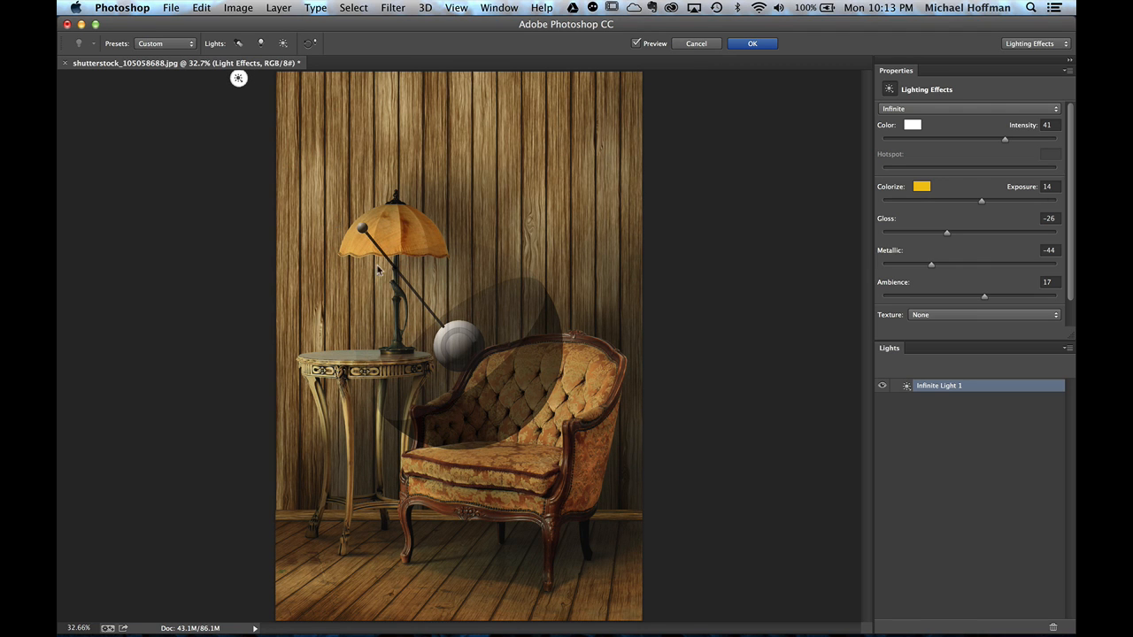
pyautogui.moveTo(593, 556)
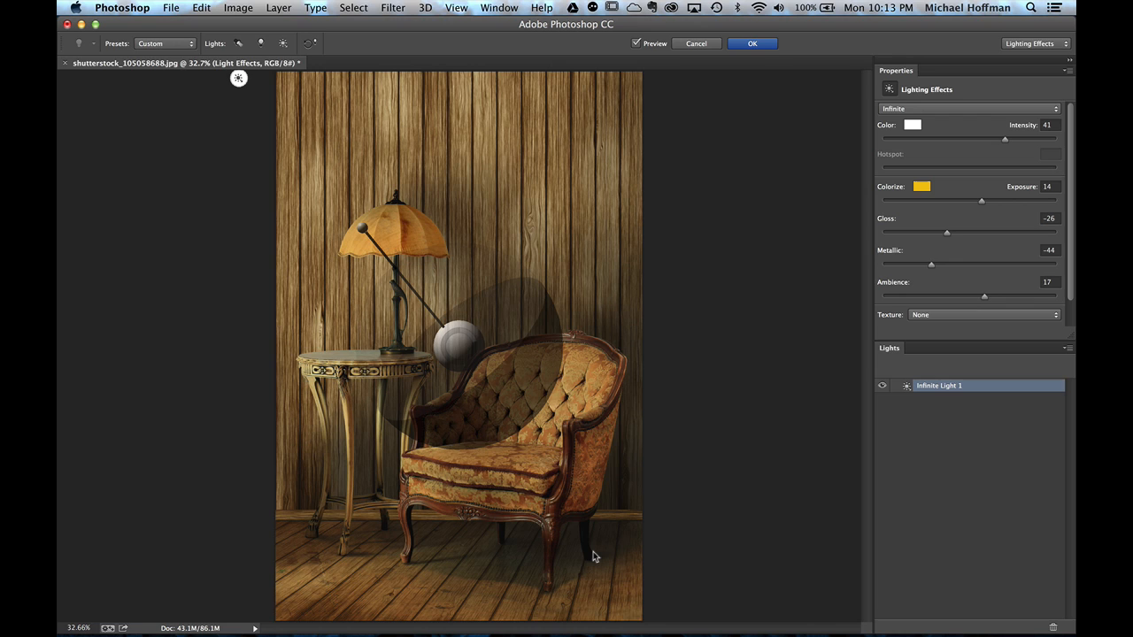
pyautogui.moveTo(918, 117)
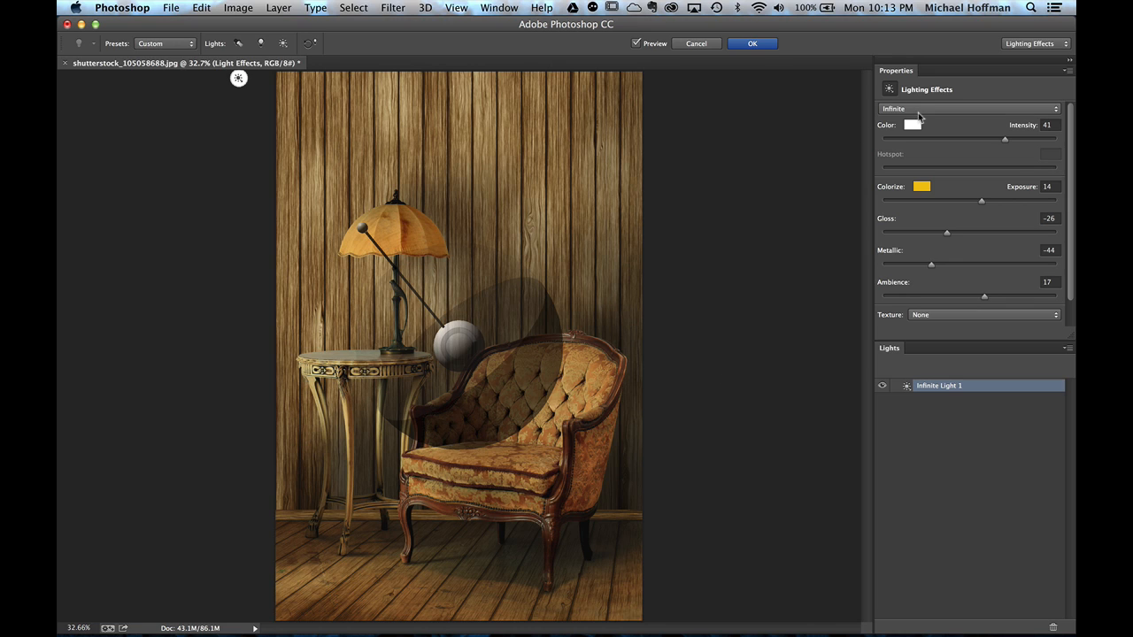
# Switch the light to Spot and centre its bright pool on the wall above the armchair
pyautogui.click(965, 108)
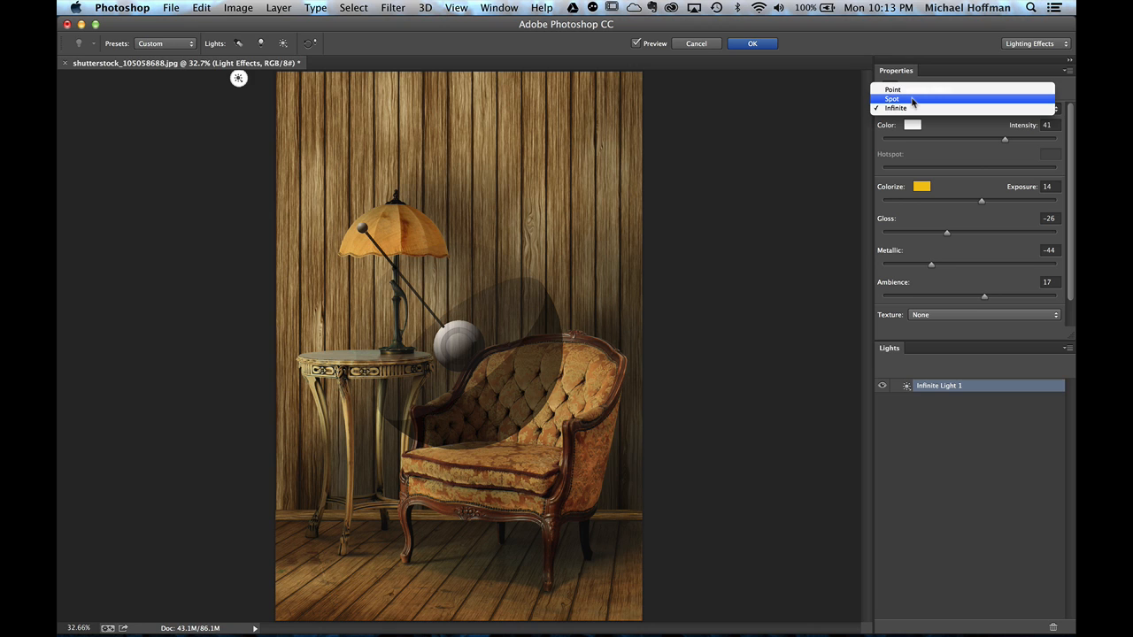
pyautogui.click(892, 99)
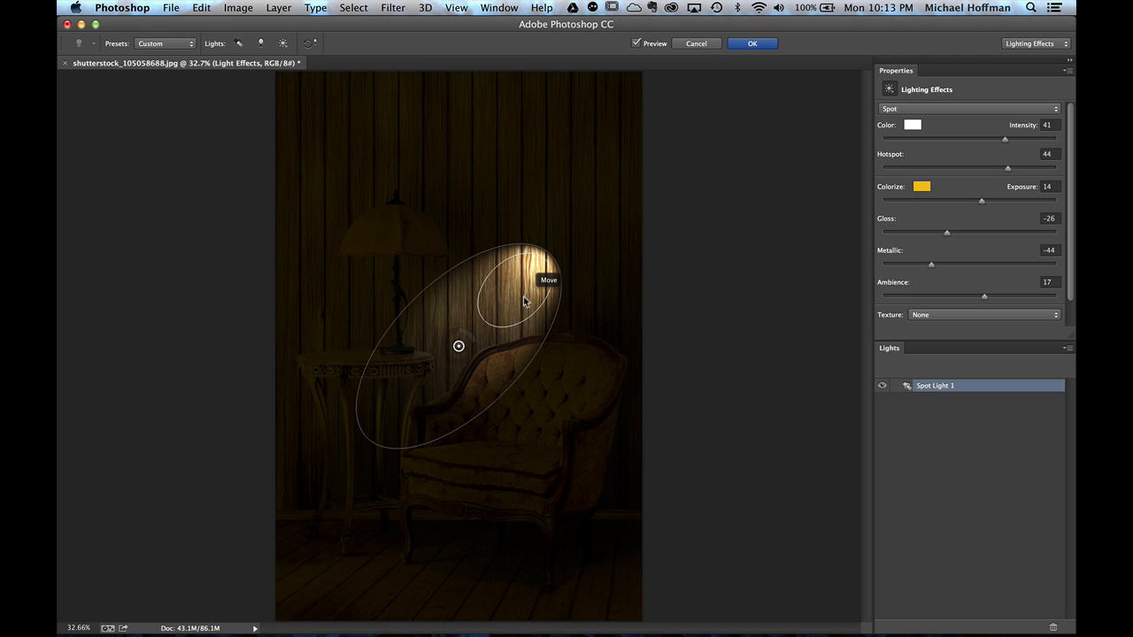
pyautogui.moveTo(468, 382)
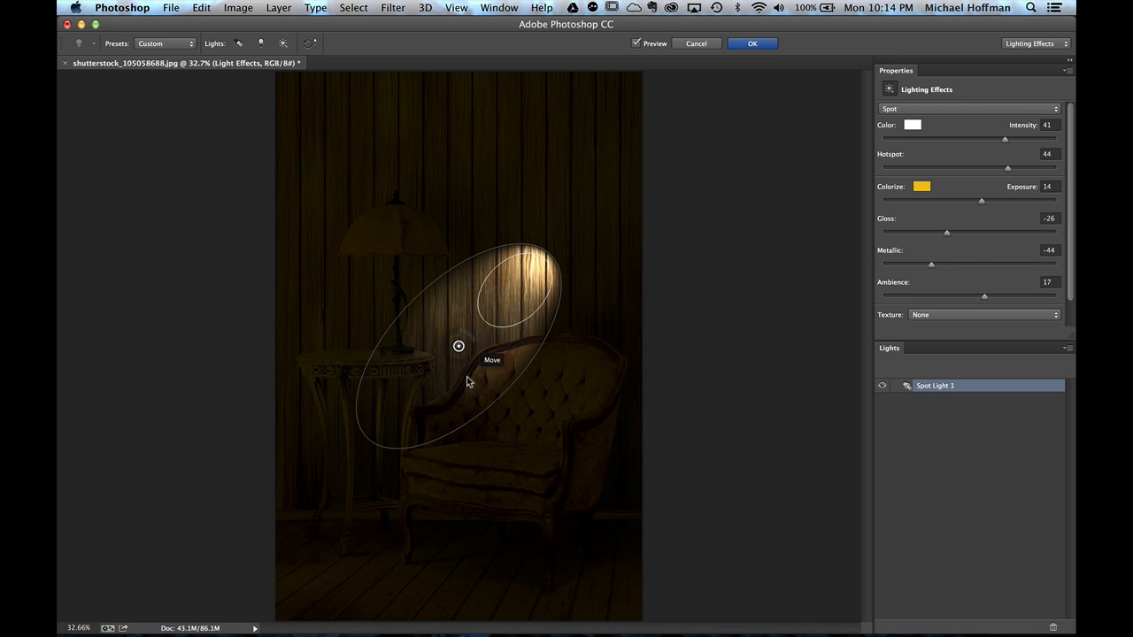
pyautogui.moveTo(520, 340)
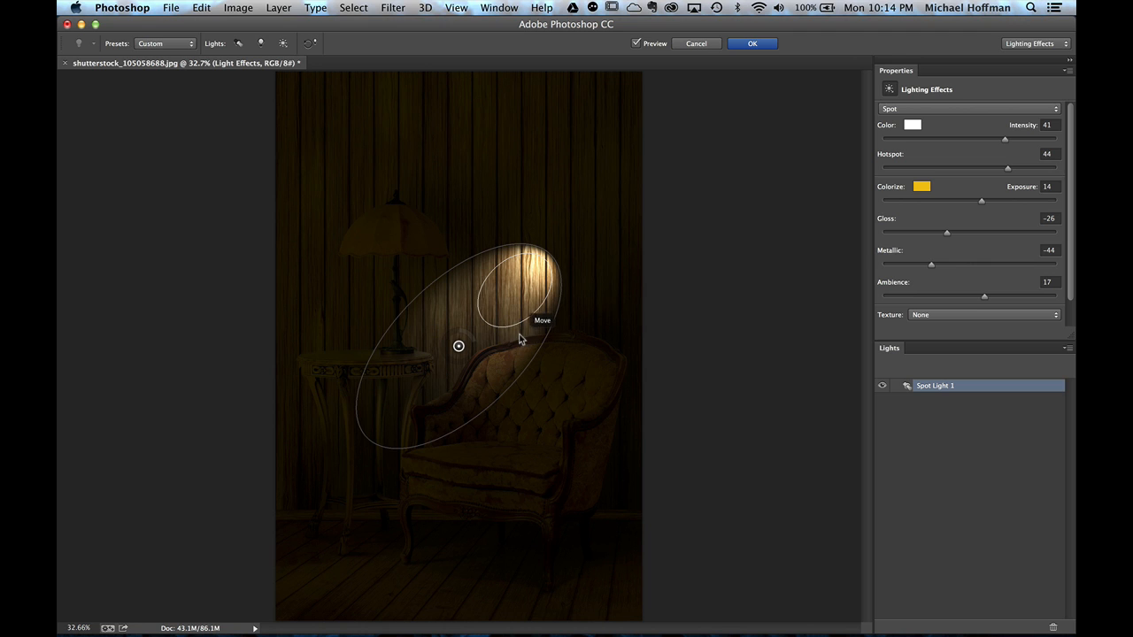
pyautogui.moveTo(524, 336)
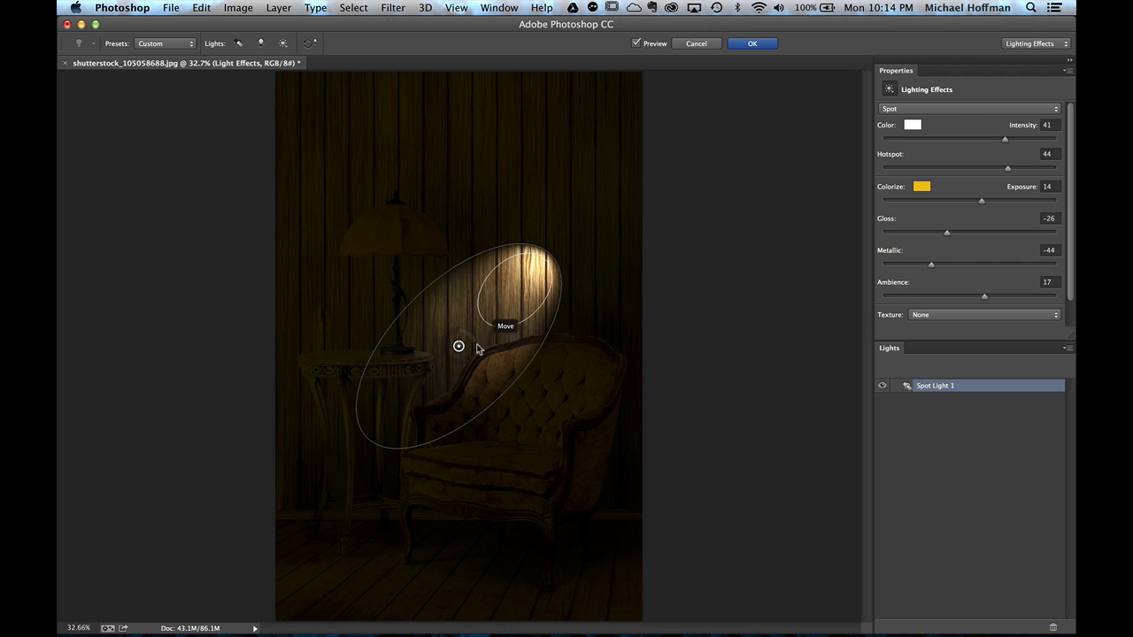
pyautogui.moveTo(459, 345); pyautogui.dragTo(478, 298)
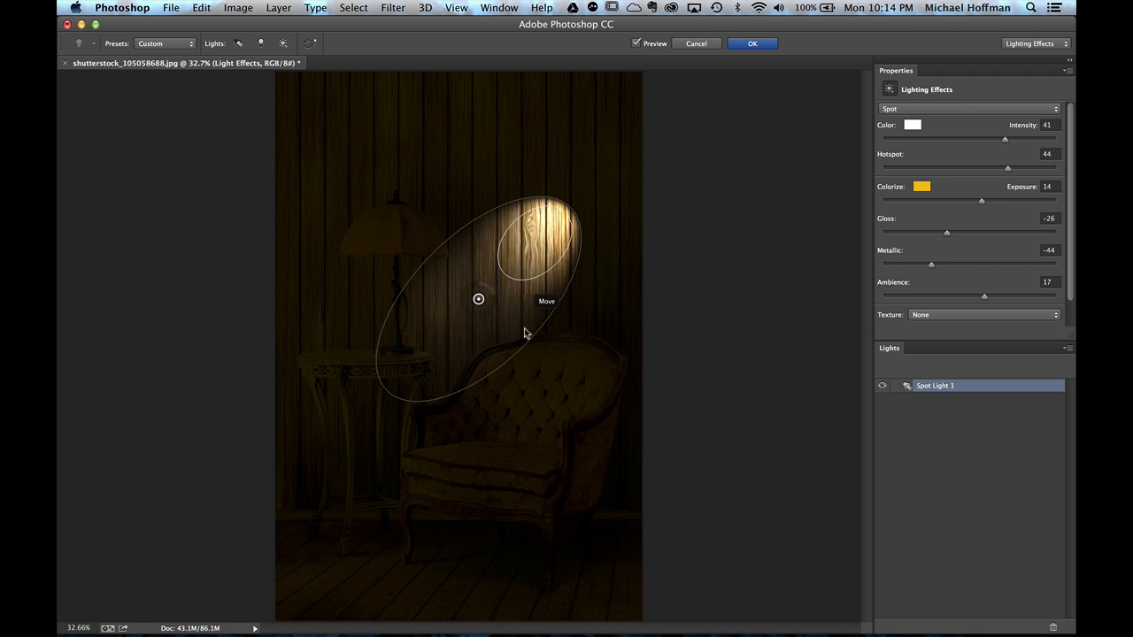
pyautogui.moveTo(478, 297); pyautogui.dragTo(460, 294)
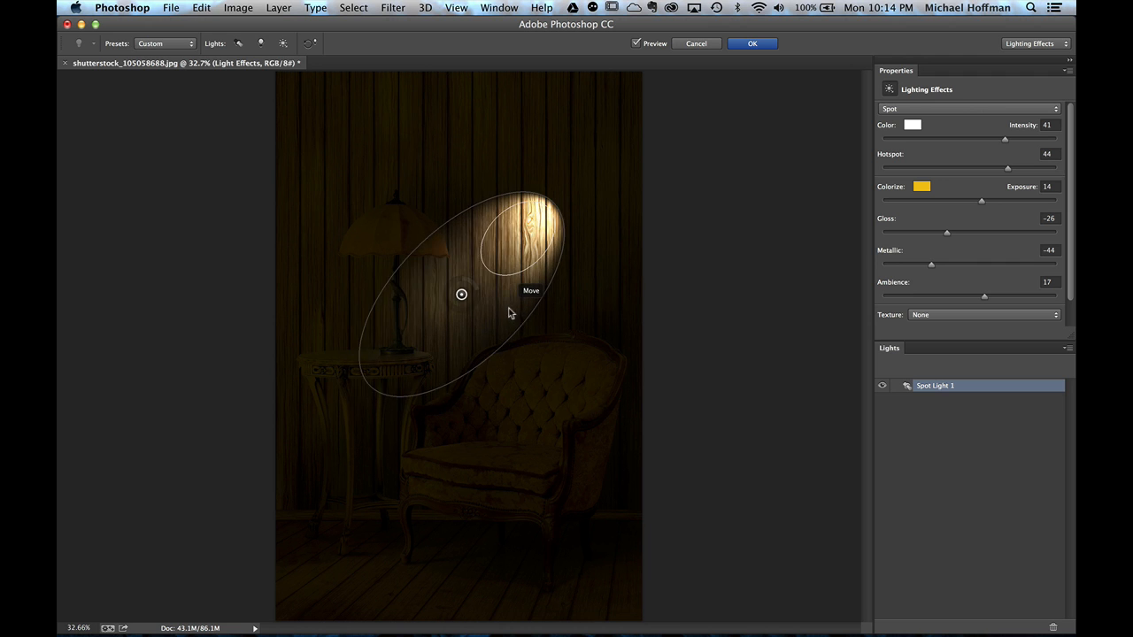
pyautogui.moveTo(460, 293); pyautogui.dragTo(478, 317)
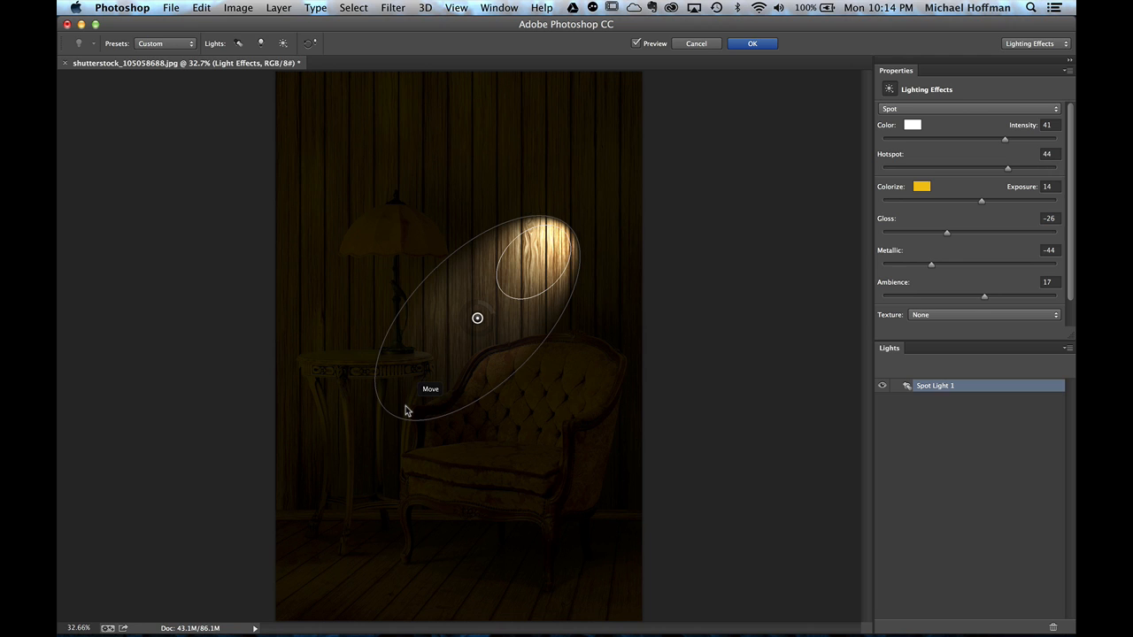
pyautogui.moveTo(584, 201)
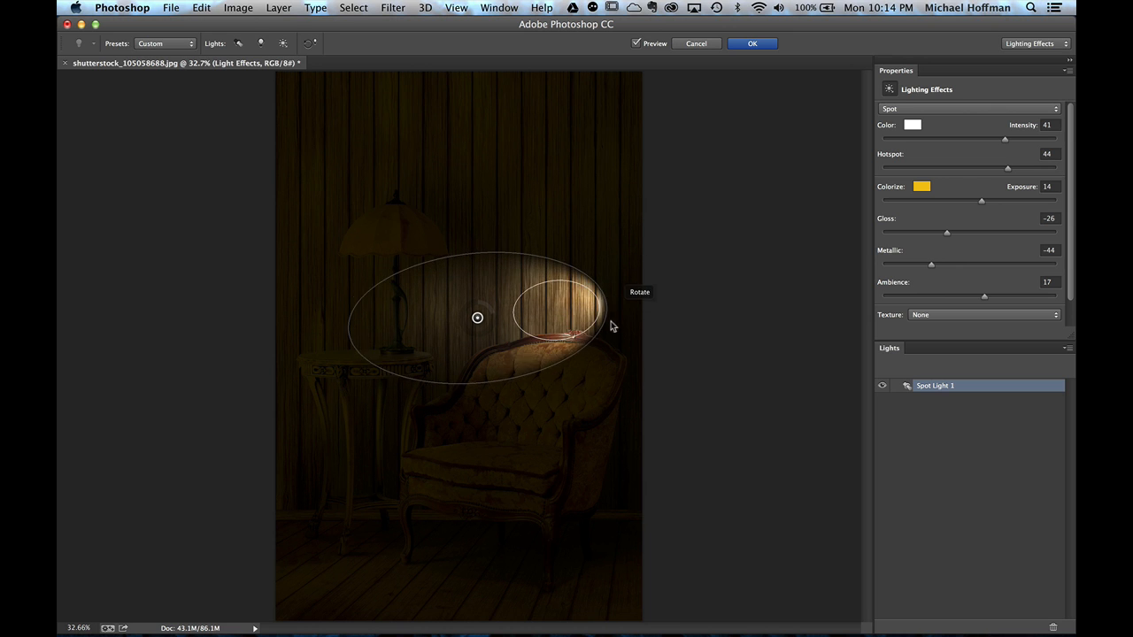
# Rotate the spotlight down onto the chair back, narrow its oval and lengthen its reach
pyautogui.moveTo(584, 333); pyautogui.dragTo(580, 408)
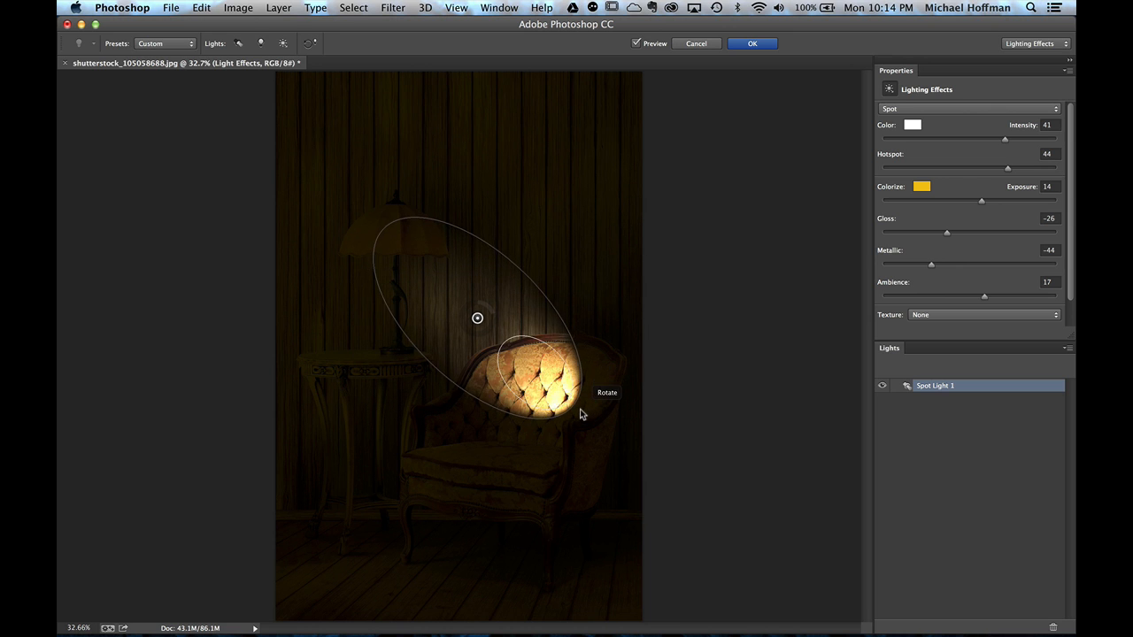
pyautogui.moveTo(582, 415); pyautogui.dragTo(602, 404)
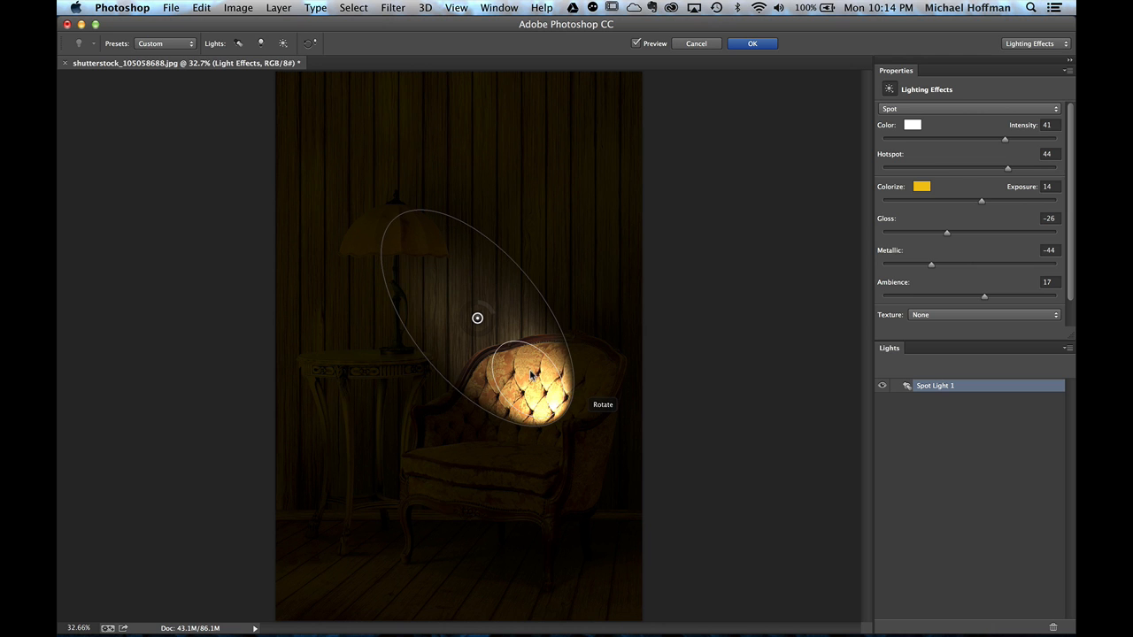
pyautogui.moveTo(478, 319); pyautogui.dragTo(449, 333)
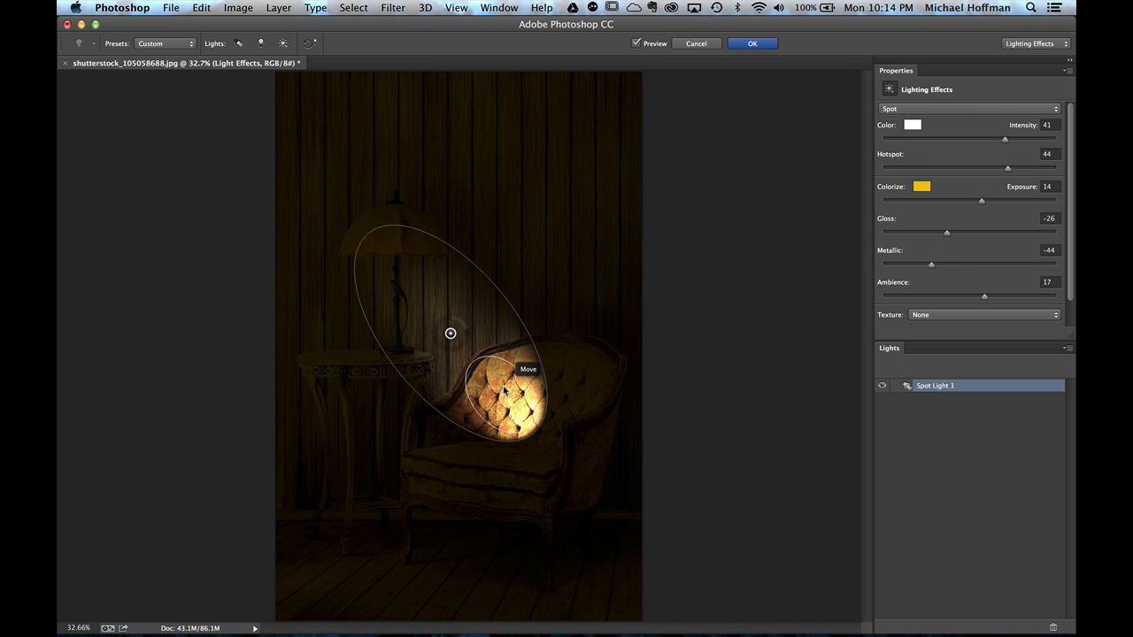
pyautogui.moveTo(450, 333); pyautogui.dragTo(468, 356)
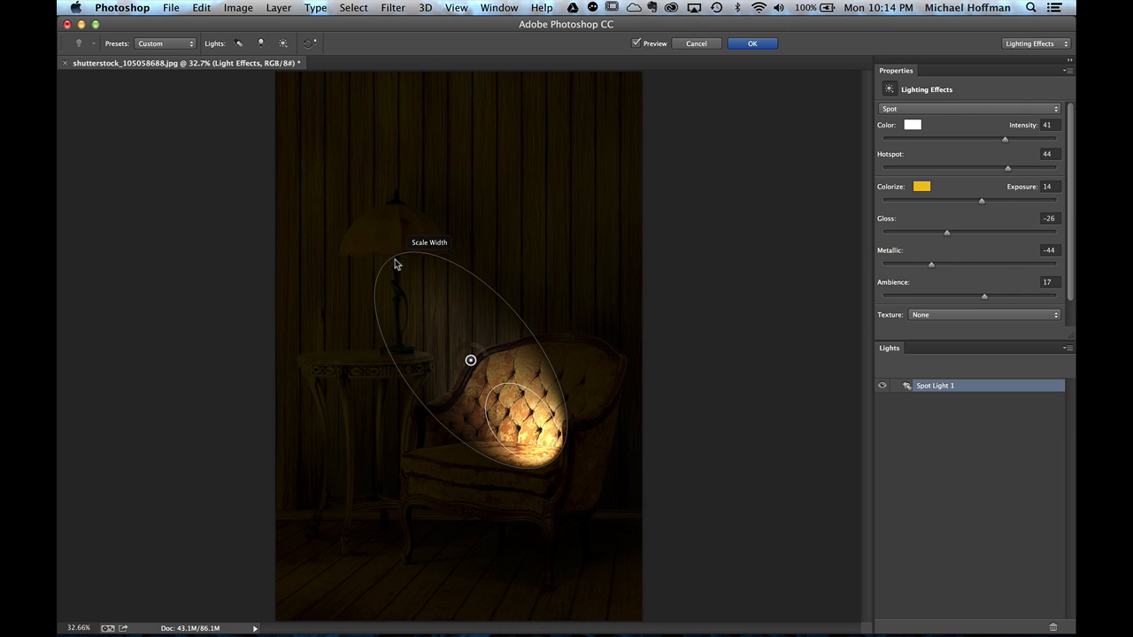
pyautogui.moveTo(397, 264); pyautogui.dragTo(372, 235)
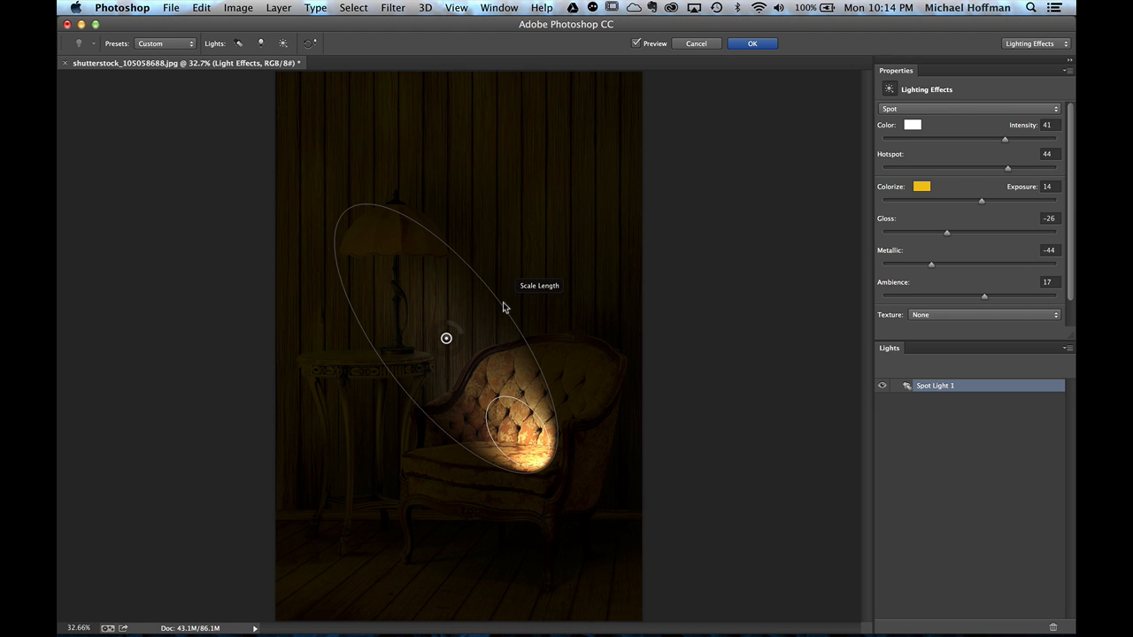
pyautogui.moveTo(505, 308); pyautogui.dragTo(517, 298)
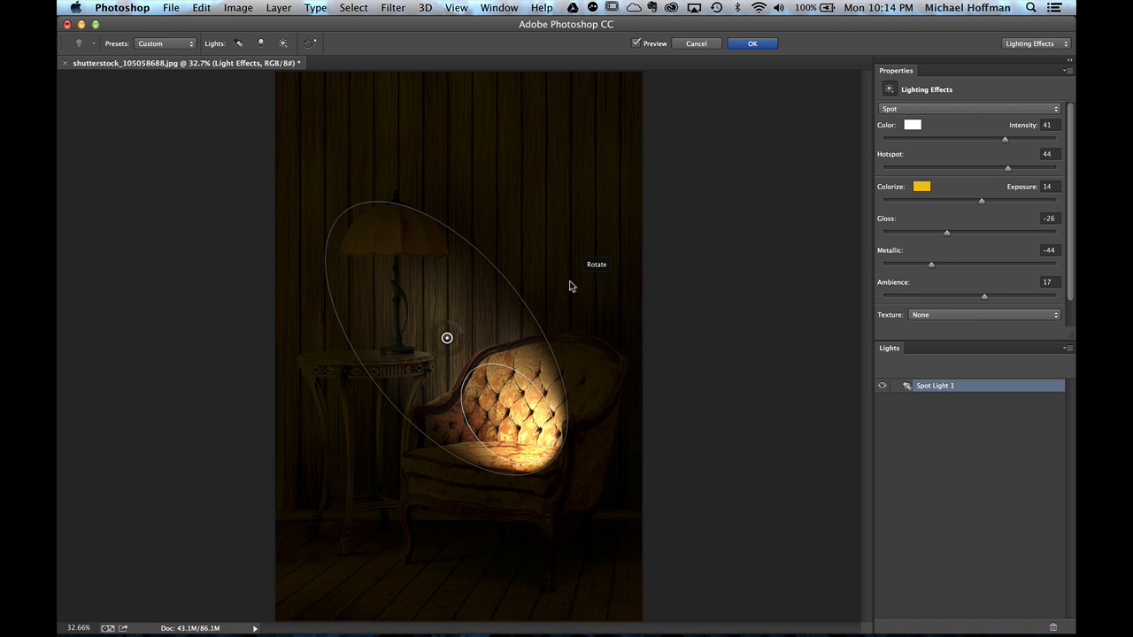
pyautogui.moveTo(520, 317)
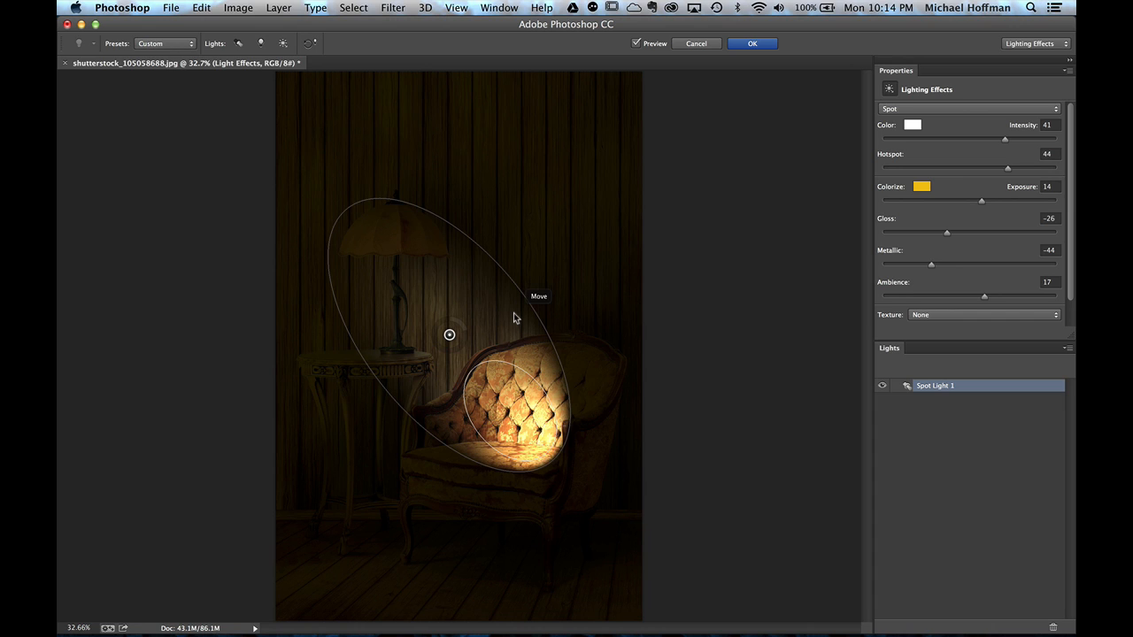
pyautogui.moveTo(548, 379)
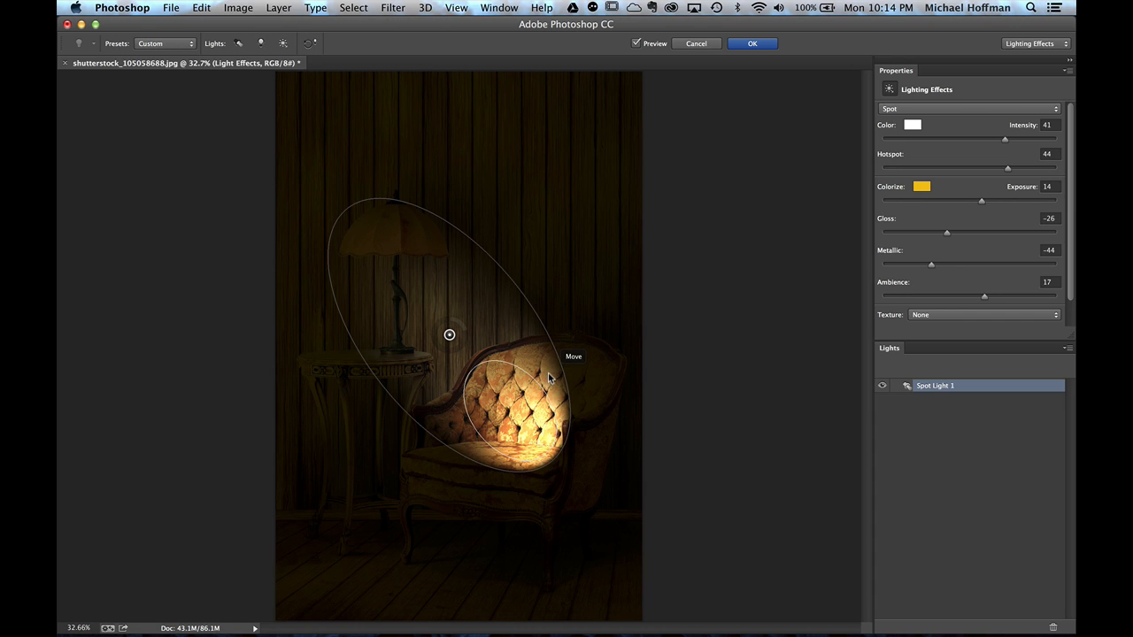
pyautogui.moveTo(823, 317)
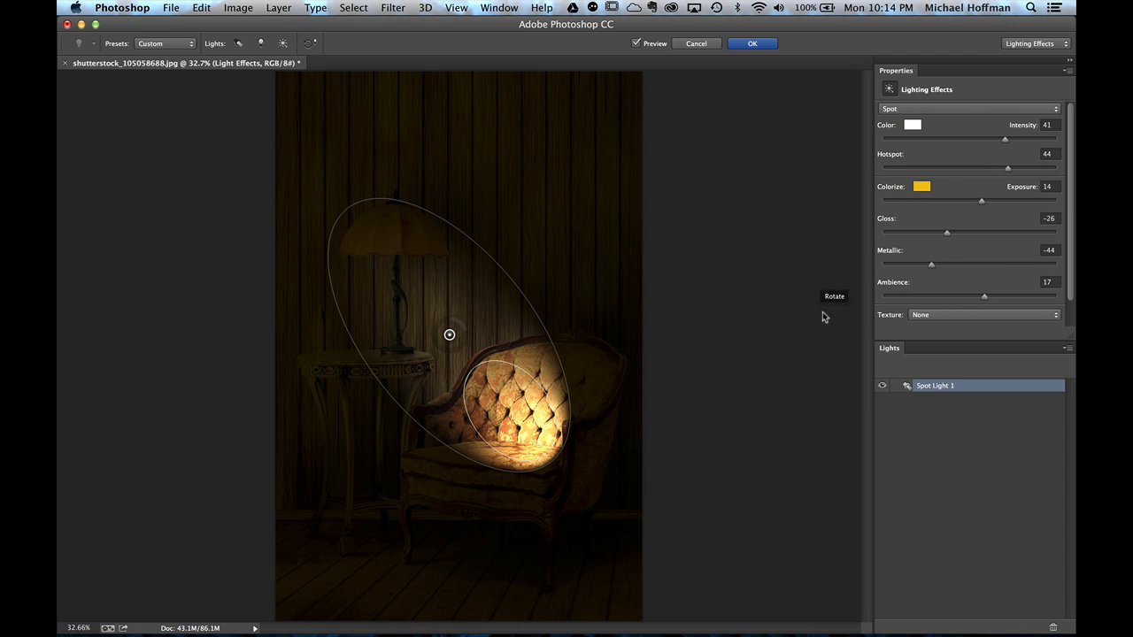
pyautogui.moveTo(960, 276)
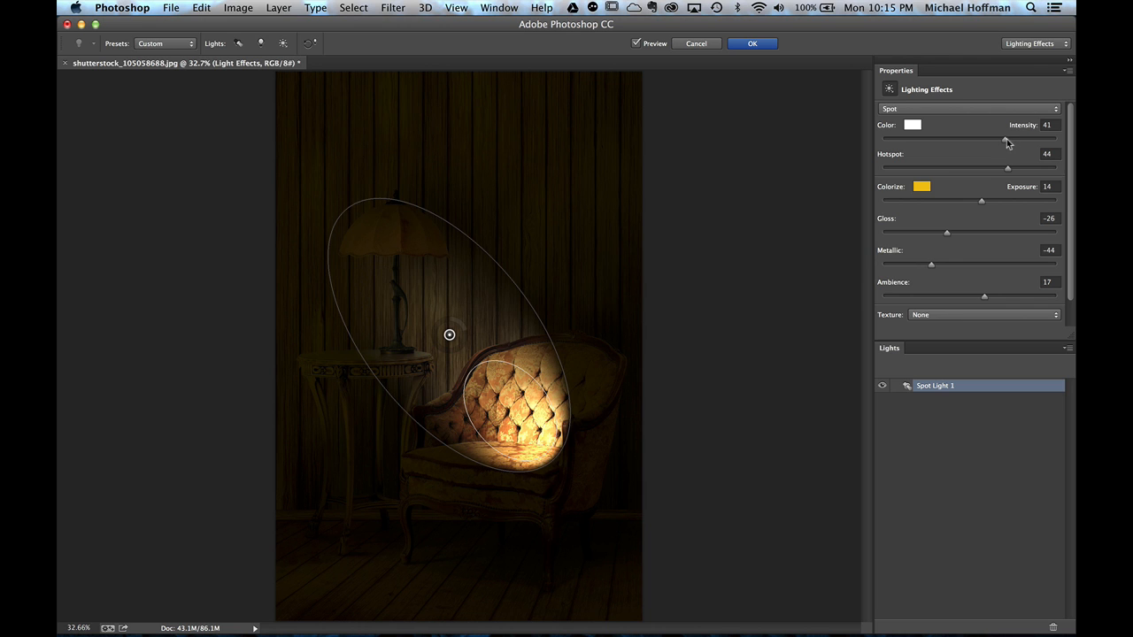
# Set the spotlight's Intensity to 35 and its Hotspot to 67
pyautogui.moveTo(1005, 139); pyautogui.dragTo(995, 138)
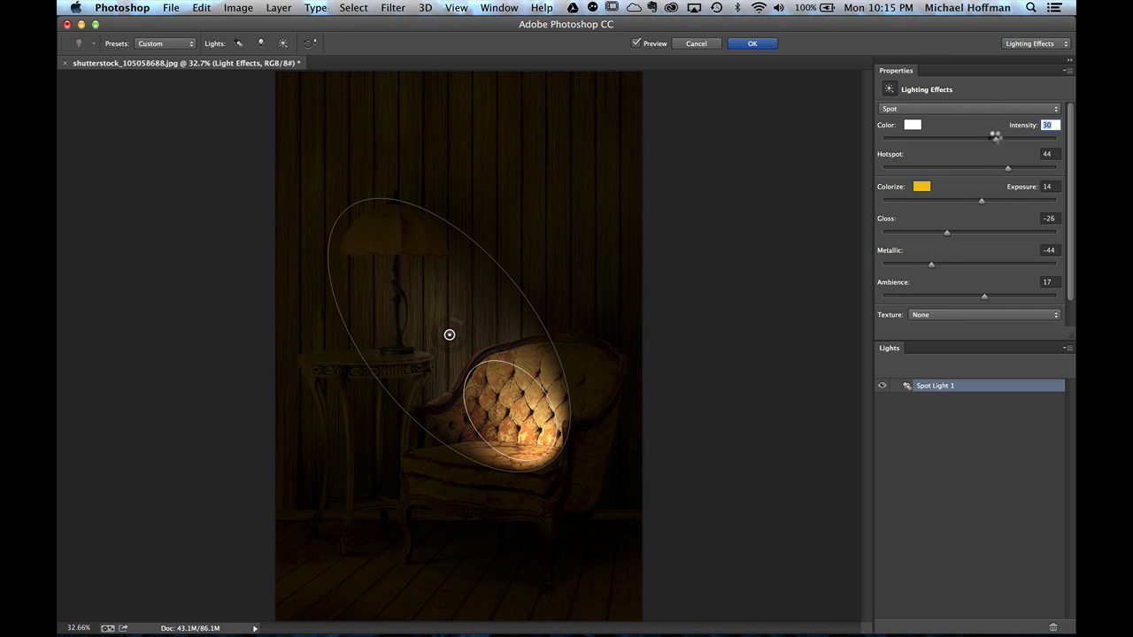
pyautogui.moveTo(997, 138); pyautogui.dragTo(998, 138)
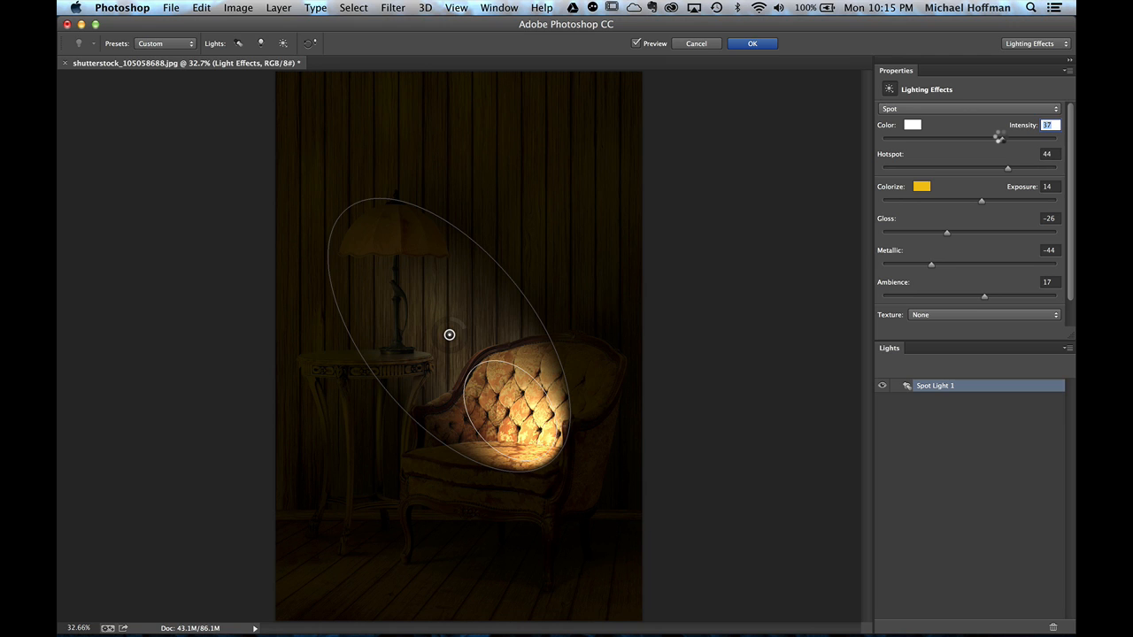
pyautogui.moveTo(998, 138); pyautogui.dragTo(1001, 138)
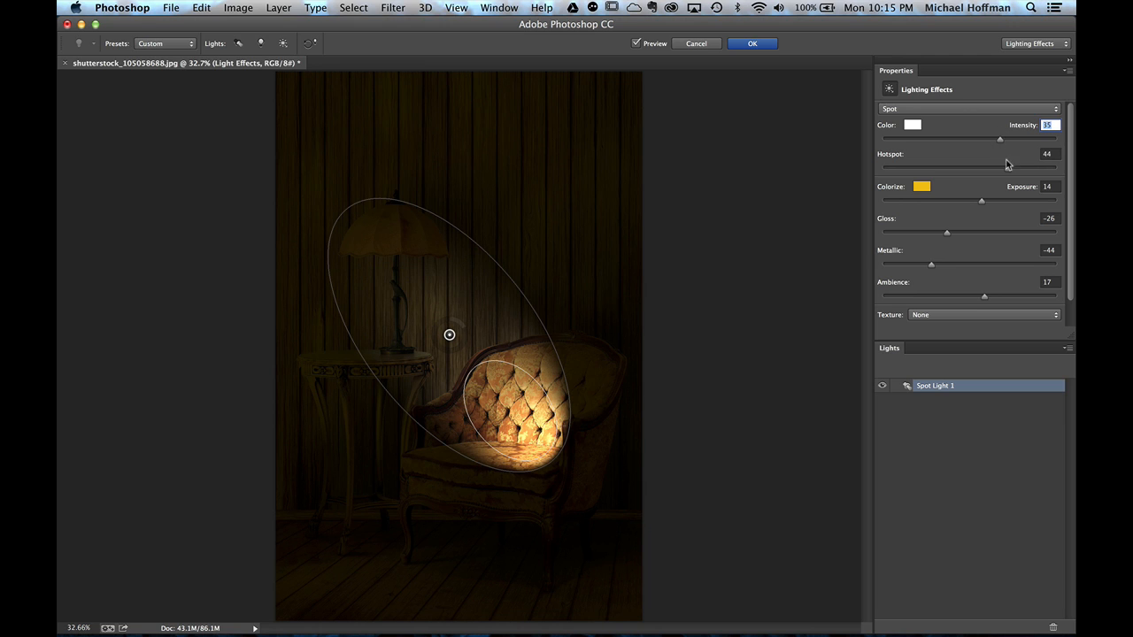
pyautogui.moveTo(1000, 167); pyautogui.dragTo(1013, 166)
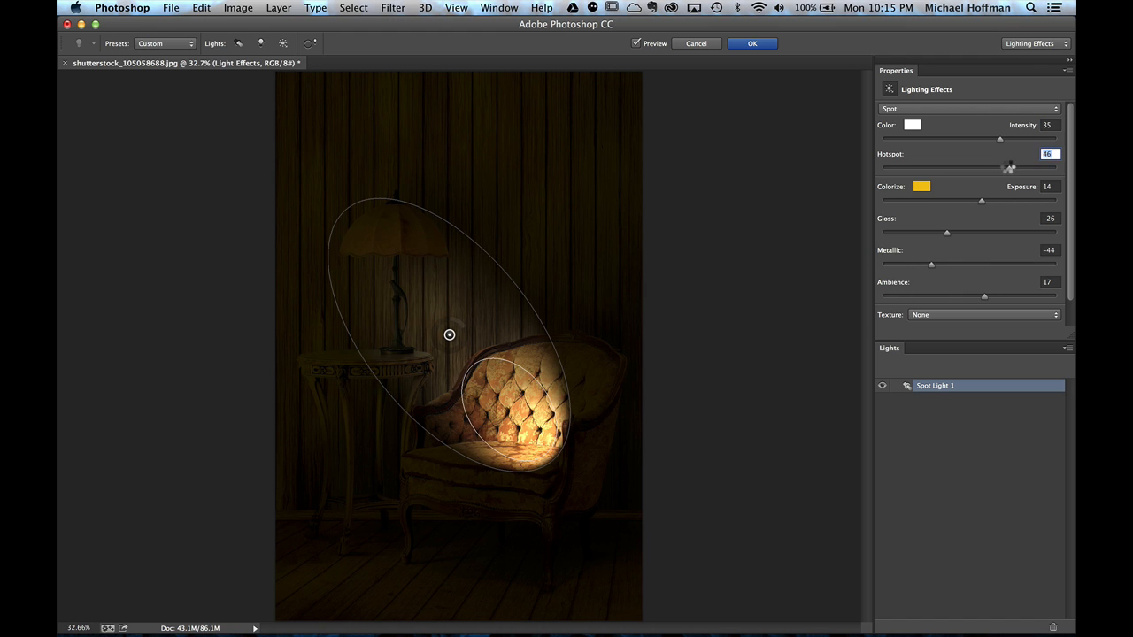
pyautogui.moveTo(1011, 165); pyautogui.dragTo(1018, 165)
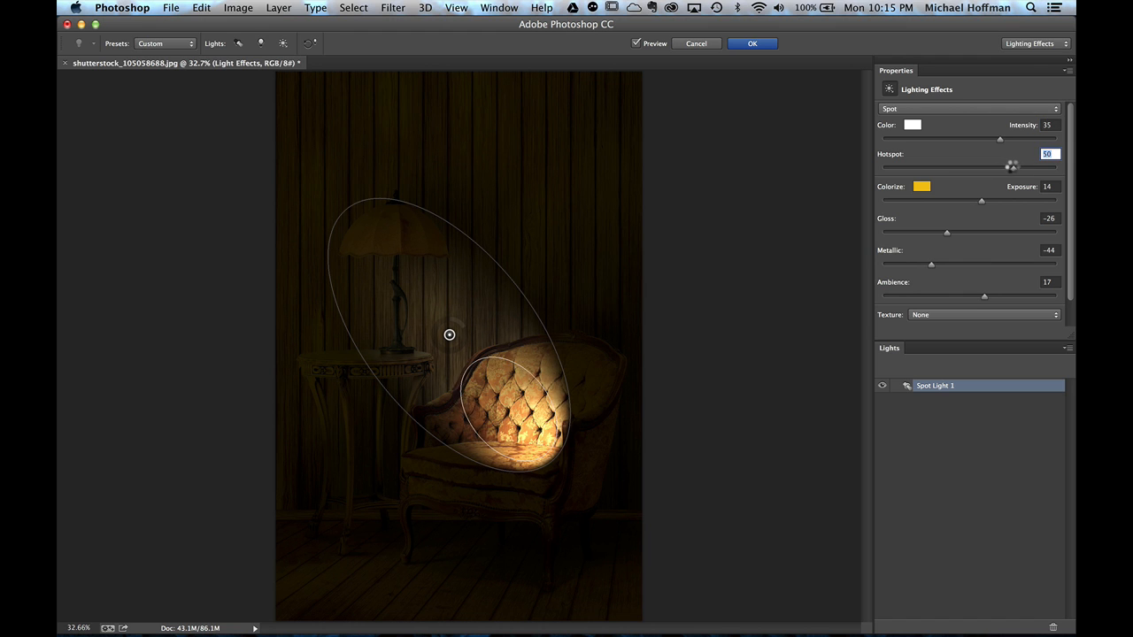
pyautogui.moveTo(1013, 166); pyautogui.dragTo(1026, 167)
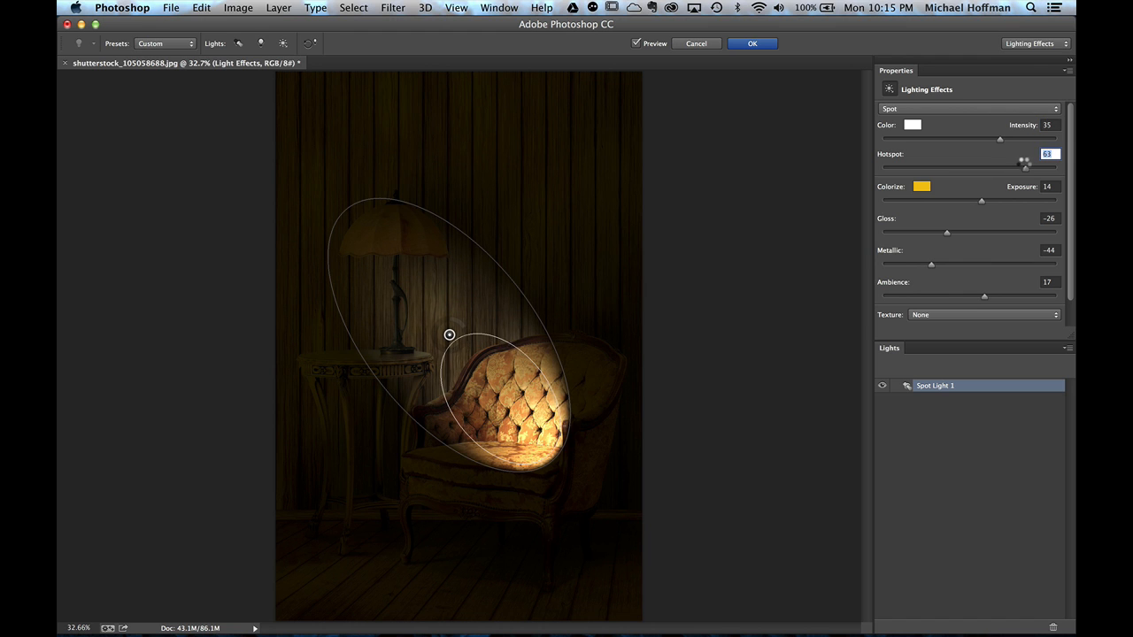
pyautogui.moveTo(1023, 163); pyautogui.dragTo(1018, 167)
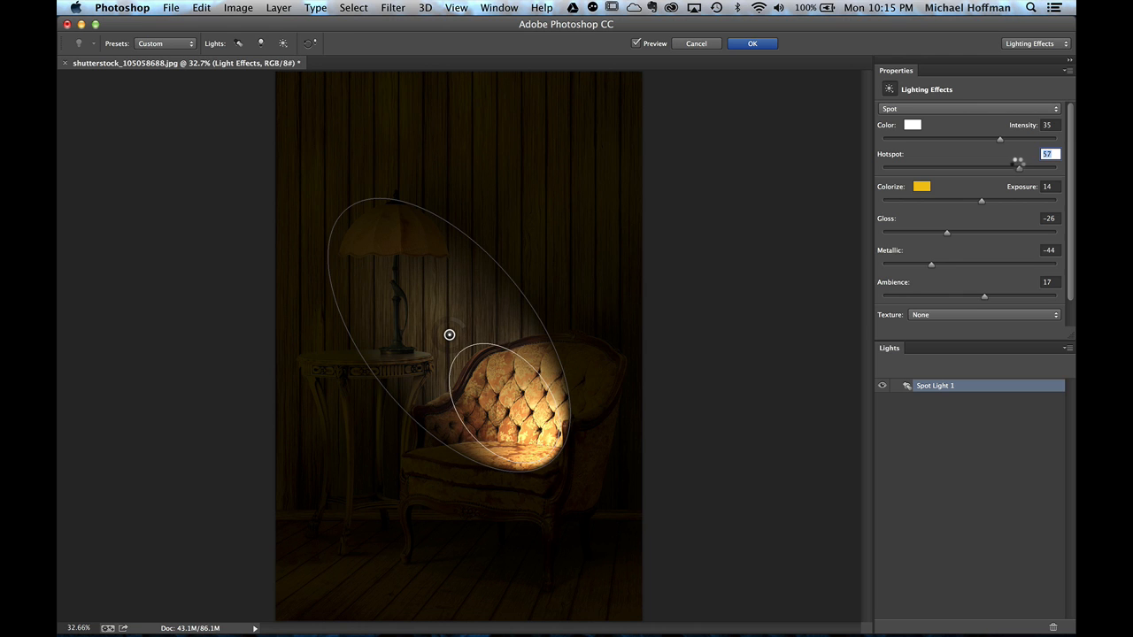
pyautogui.moveTo(1018, 166); pyautogui.dragTo(1026, 166)
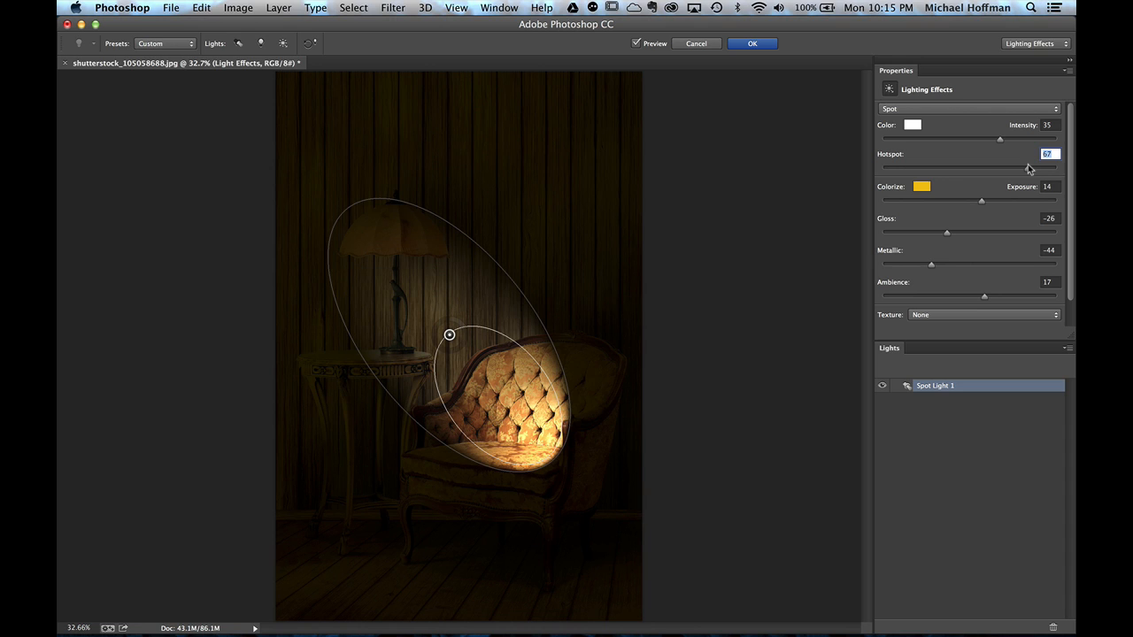
pyautogui.moveTo(1009, 227)
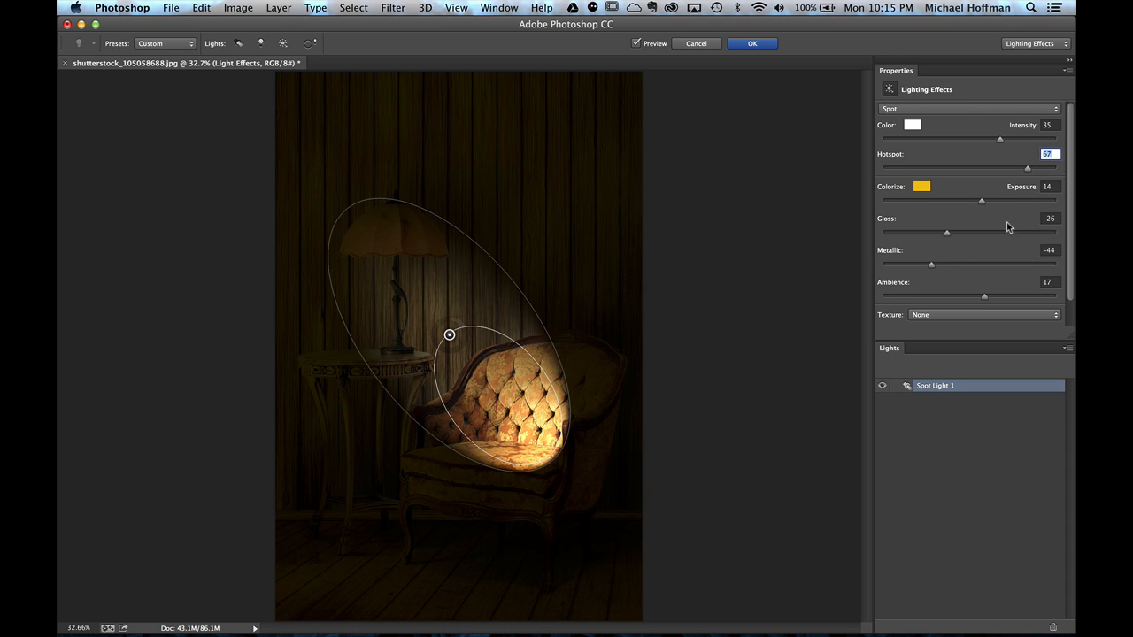
pyautogui.moveTo(987, 301)
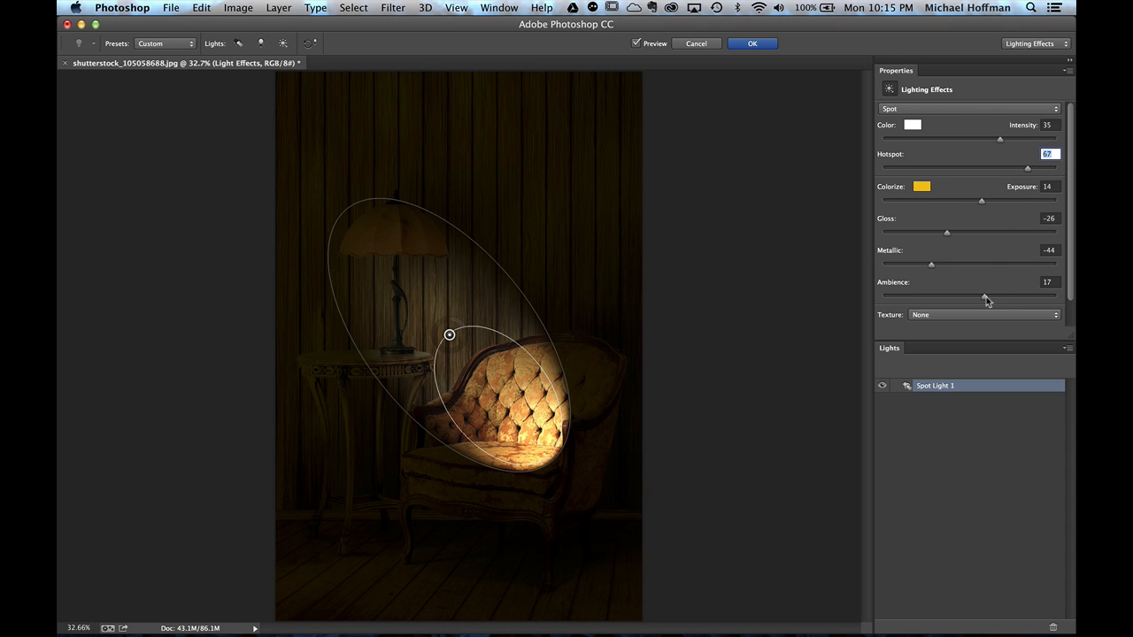
# Raise the spotlight scene's Ambience to 41
pyautogui.moveTo(981, 296); pyautogui.dragTo(985, 296)
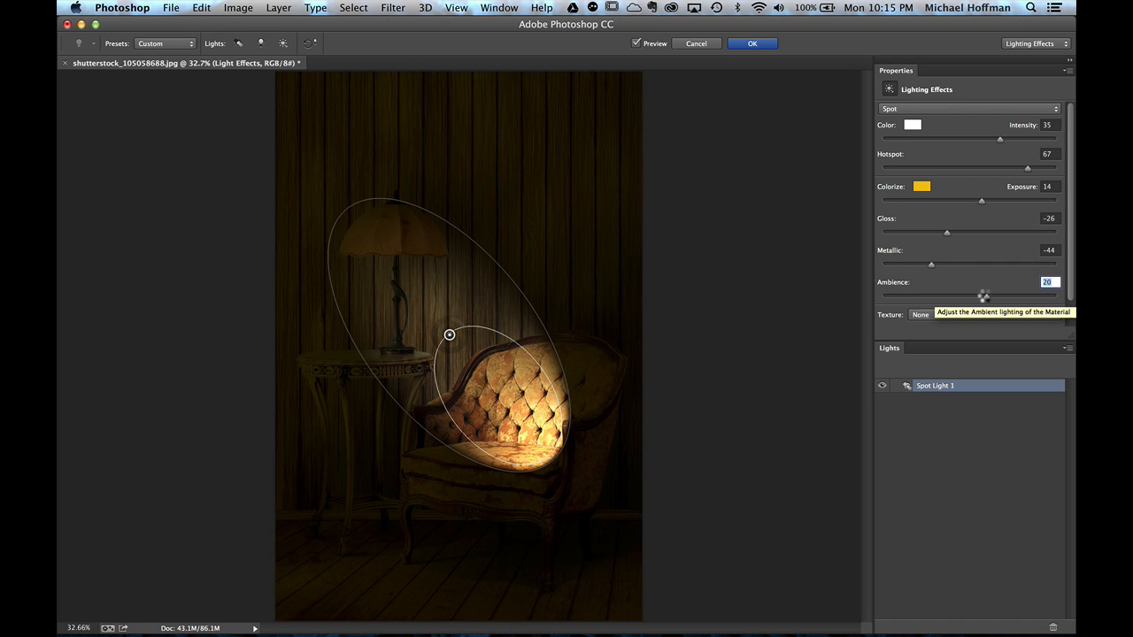
pyautogui.moveTo(983, 295); pyautogui.dragTo(980, 296)
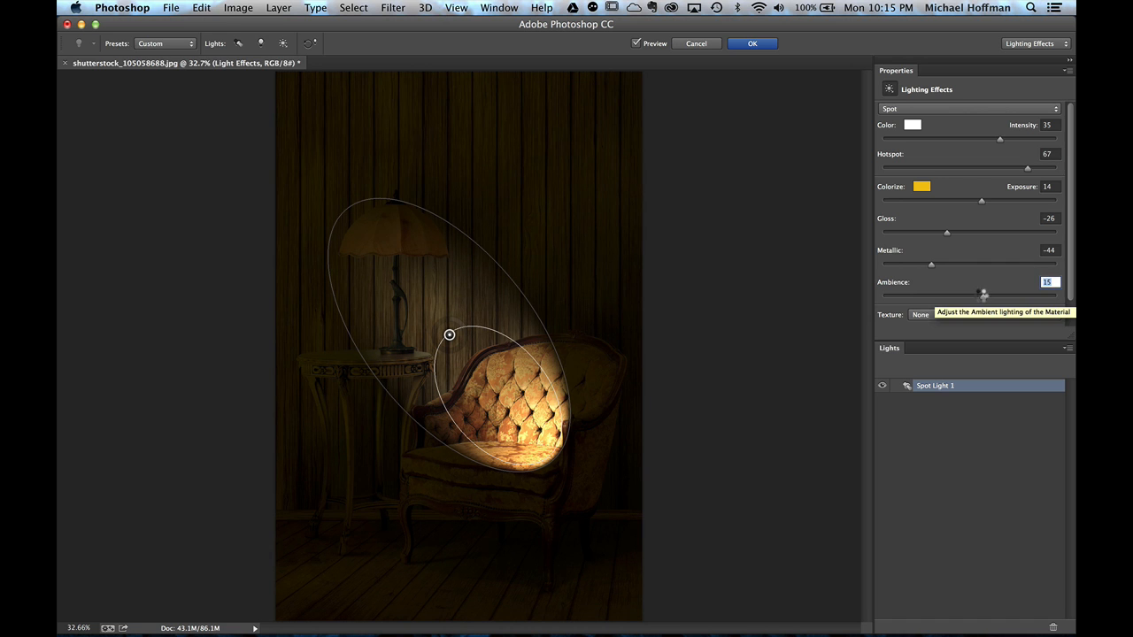
pyautogui.moveTo(984, 294); pyautogui.dragTo(998, 294)
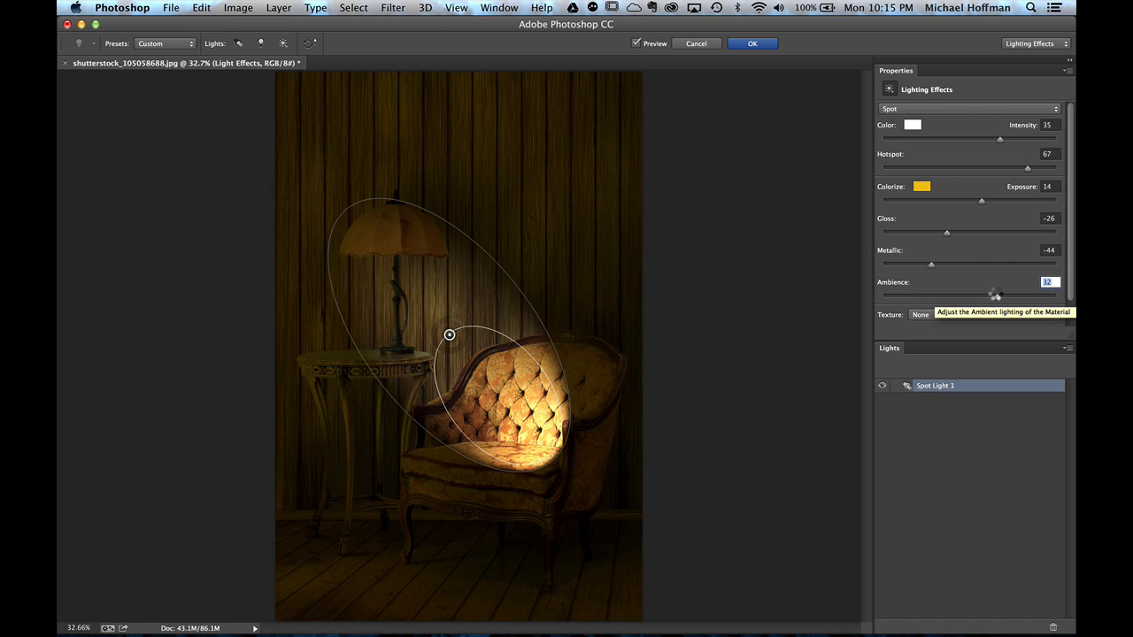
pyautogui.moveTo(992, 294); pyautogui.dragTo(999, 294)
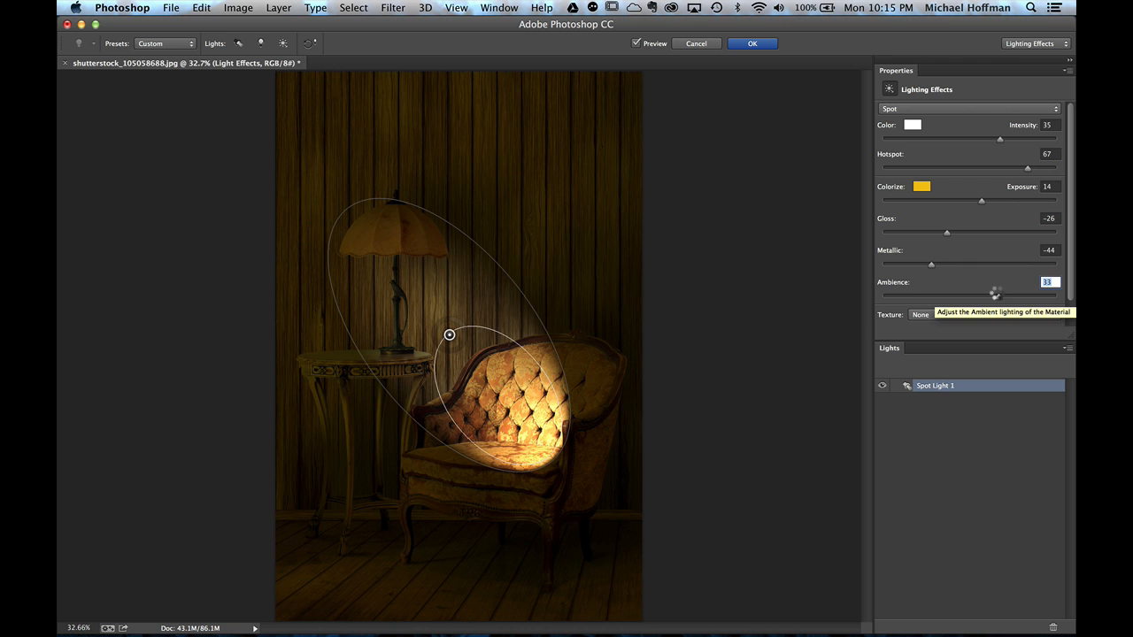
pyautogui.moveTo(994, 294); pyautogui.dragTo(977, 294)
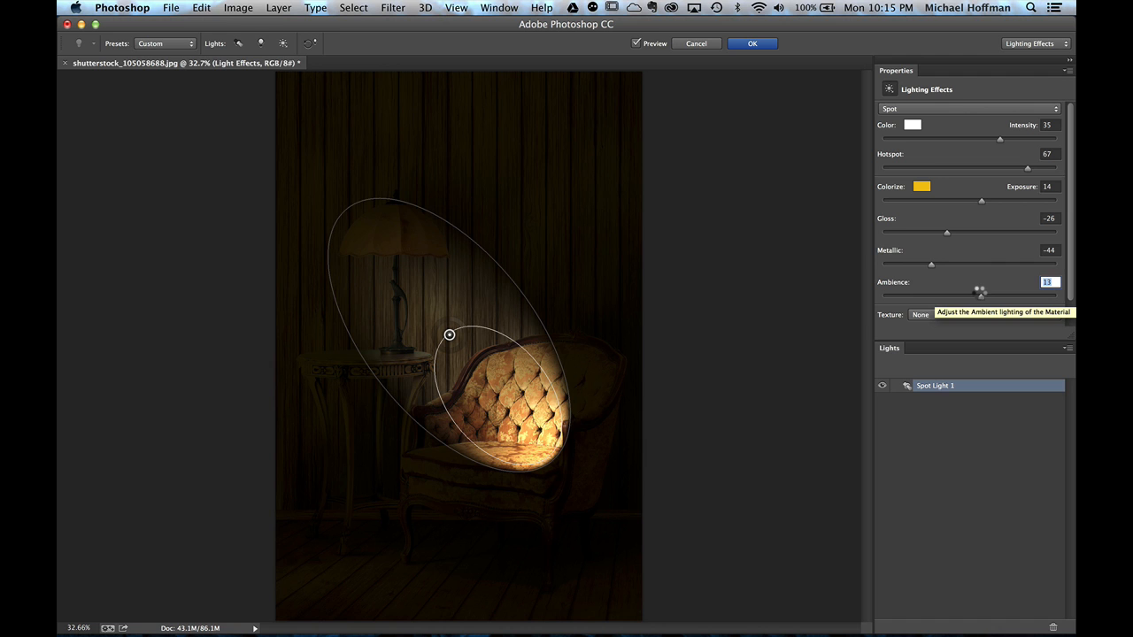
pyautogui.moveTo(981, 294); pyautogui.dragTo(991, 294)
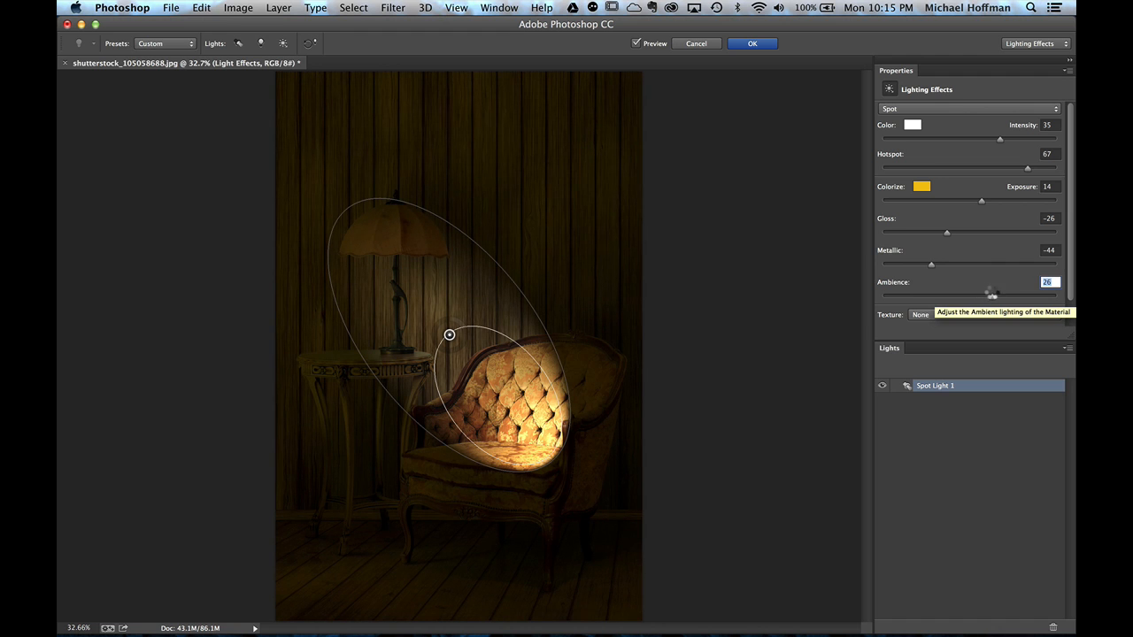
pyautogui.moveTo(988, 293); pyautogui.dragTo(994, 294)
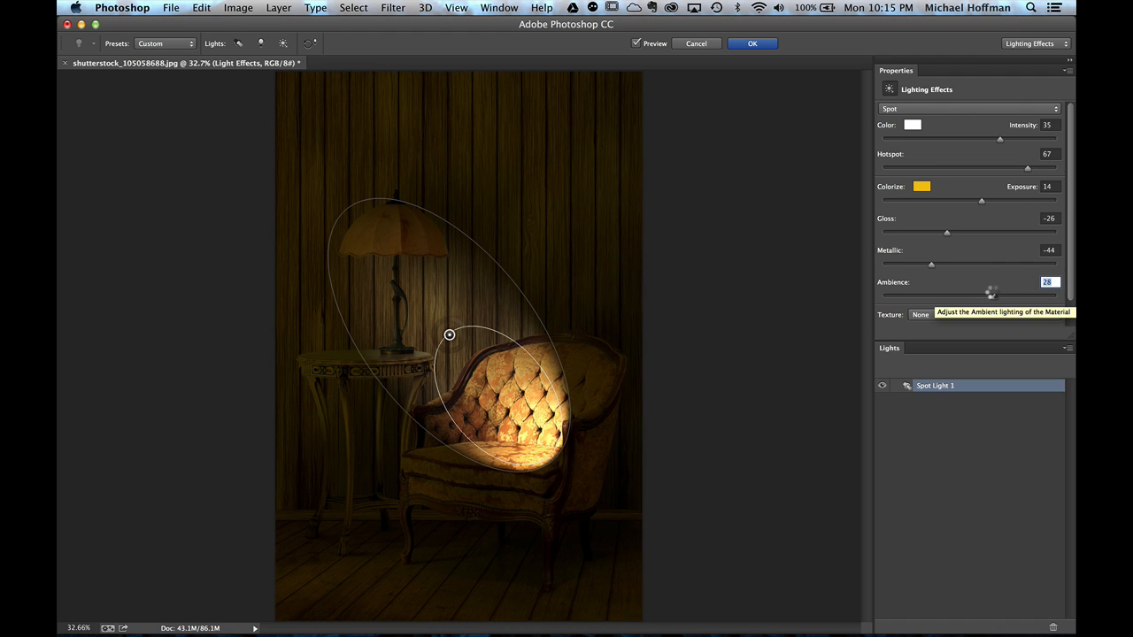
pyautogui.moveTo(991, 293); pyautogui.dragTo(999, 294)
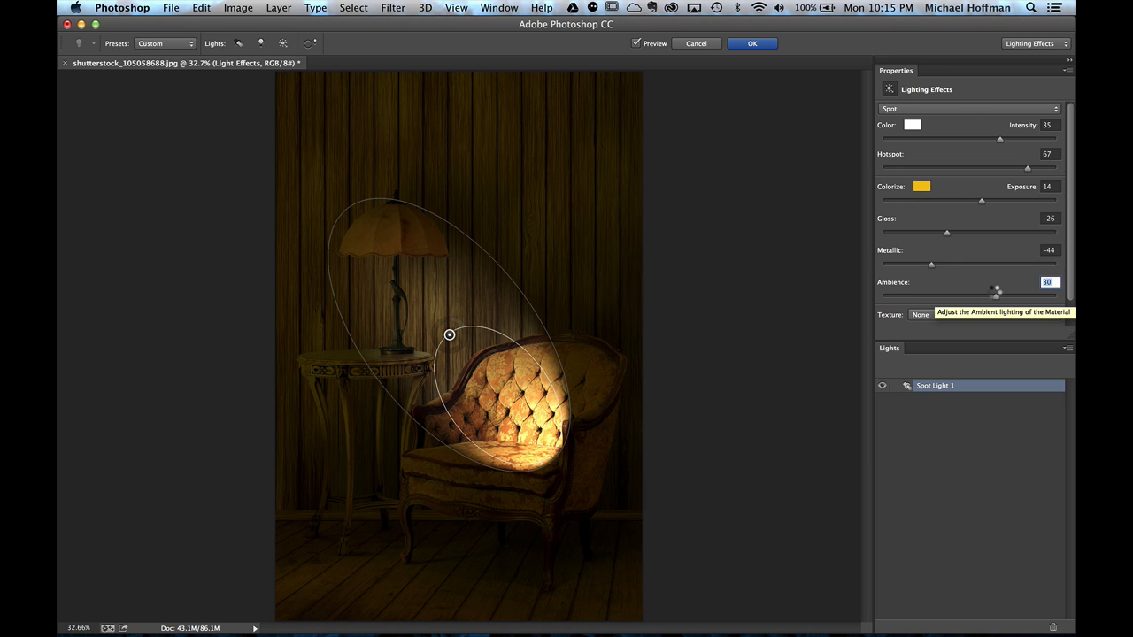
pyautogui.moveTo(992, 292); pyautogui.dragTo(995, 292)
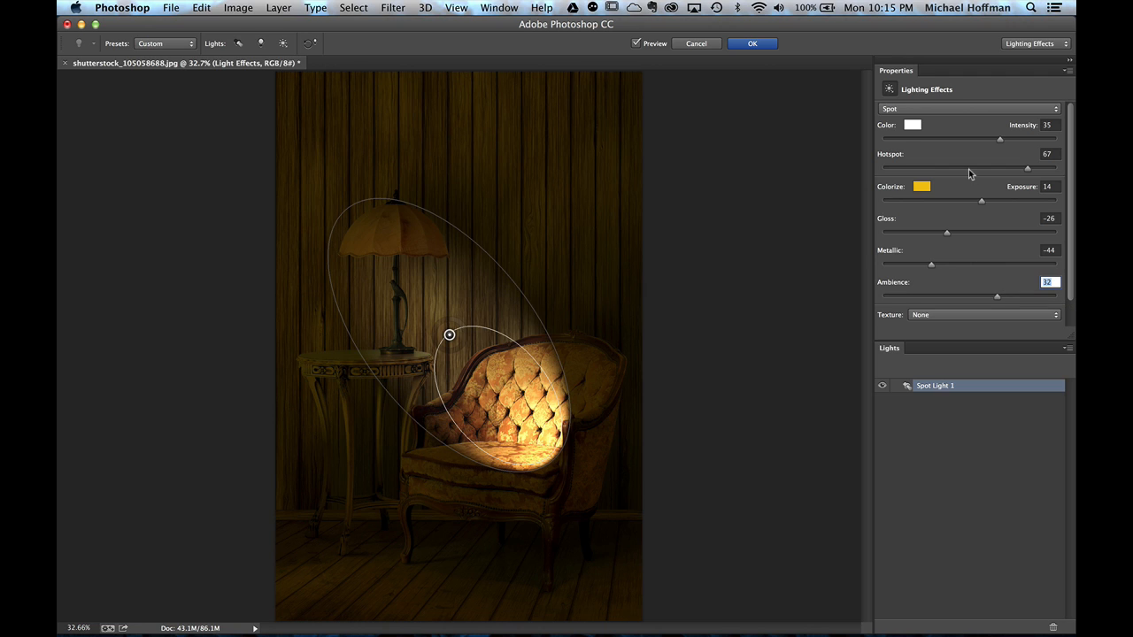
pyautogui.moveTo(1002, 145)
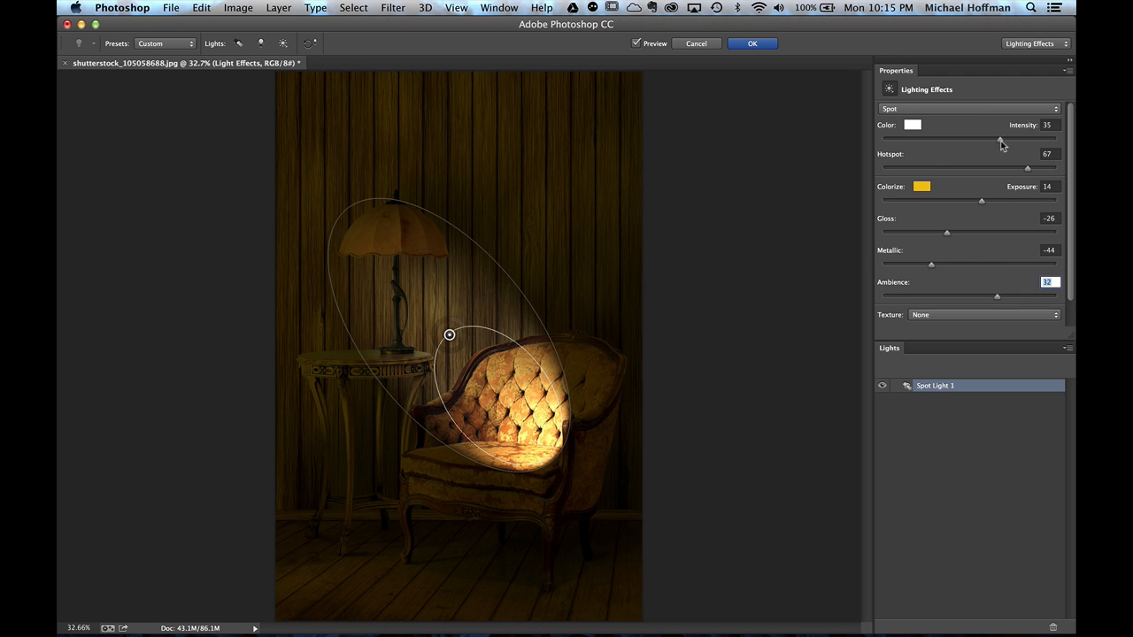
# Lower the spotlight Intensity to 24 and apply the effect to Layer 1
pyautogui.moveTo(1000, 138); pyautogui.dragTo(990, 138)
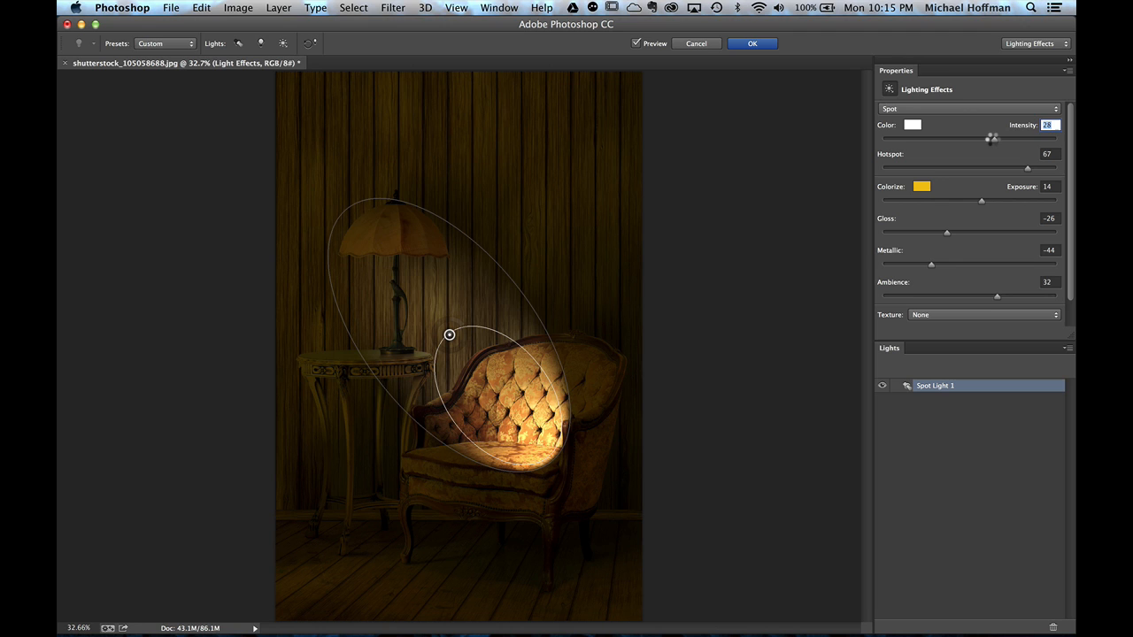
pyautogui.moveTo(1001, 138); pyautogui.dragTo(990, 139)
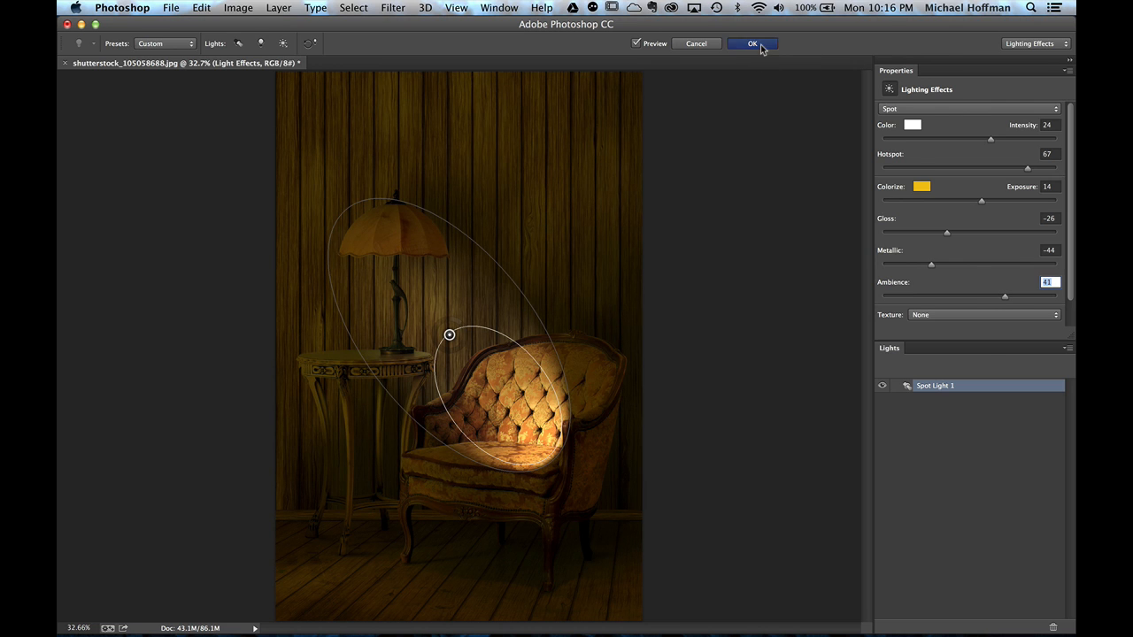
pyautogui.click(751, 43)
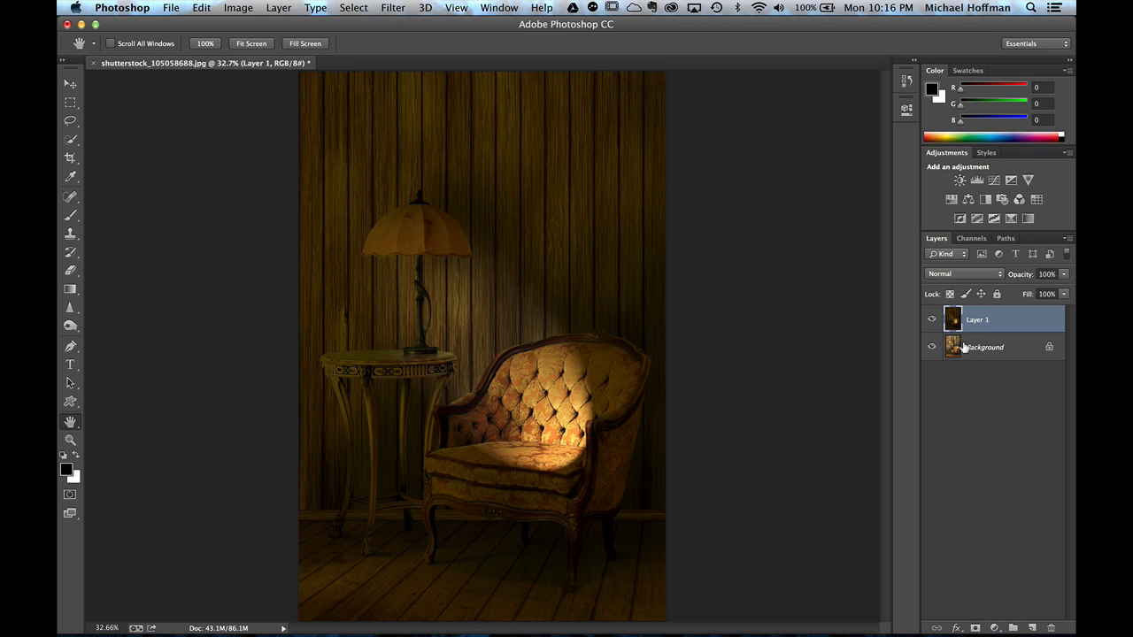
# Select the original Background layer and browse the Filter menu again
pyautogui.click(984, 345)
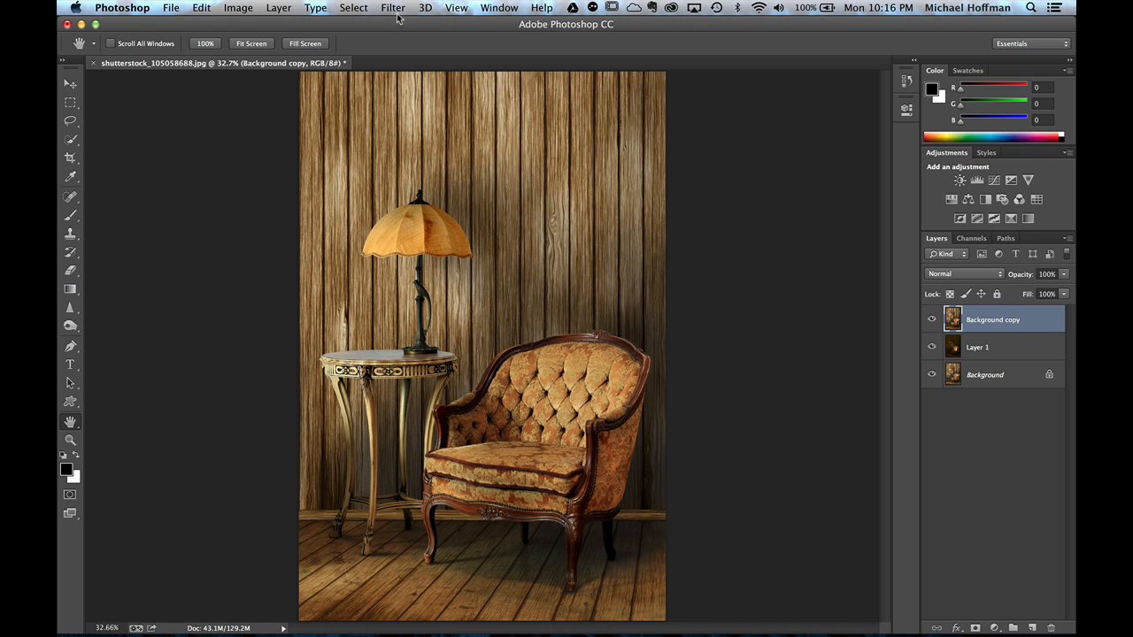
pyautogui.click(393, 7)
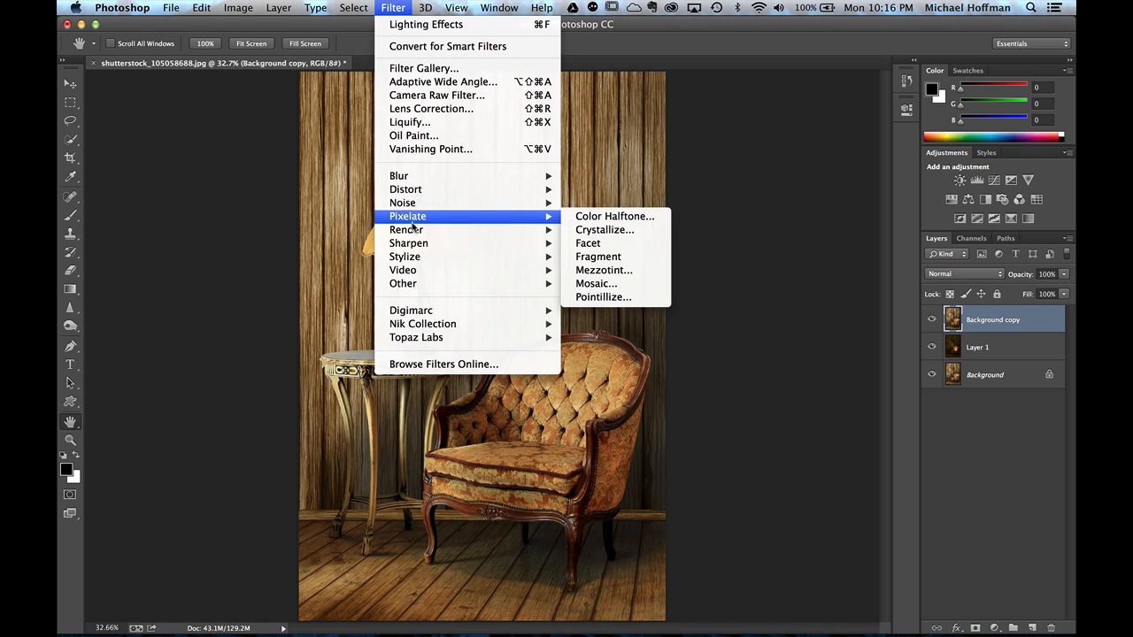
pyautogui.moveTo(407, 230)
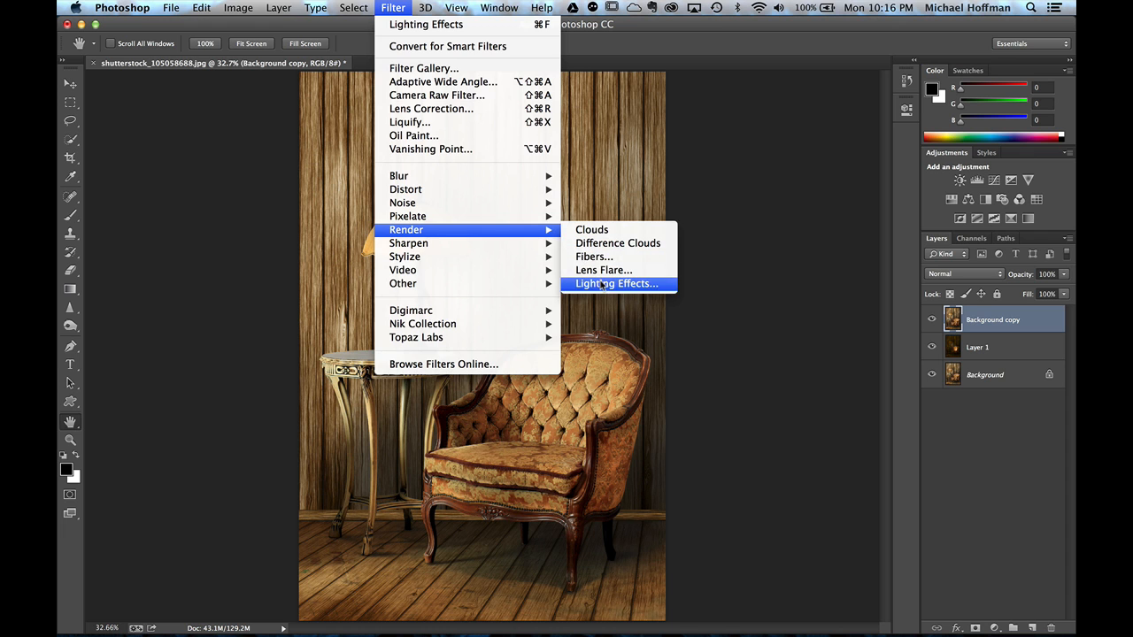
# Start Lighting Effects on the Background copy with a Point light inside the lamp shade, ambience 33
pyautogui.click(616, 283)
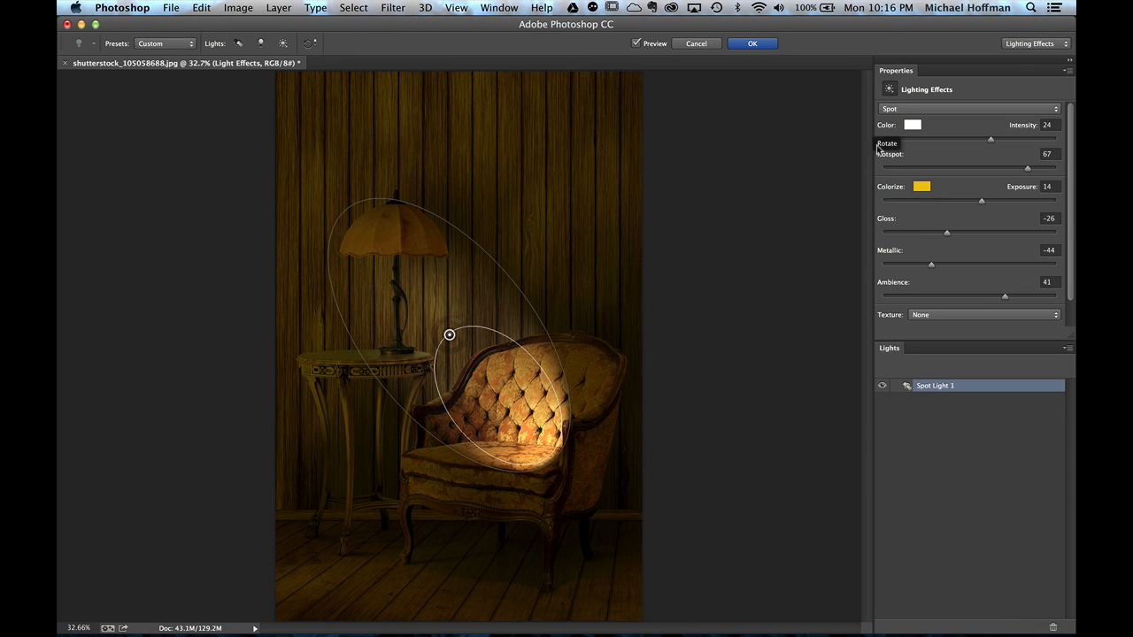
pyautogui.click(971, 108)
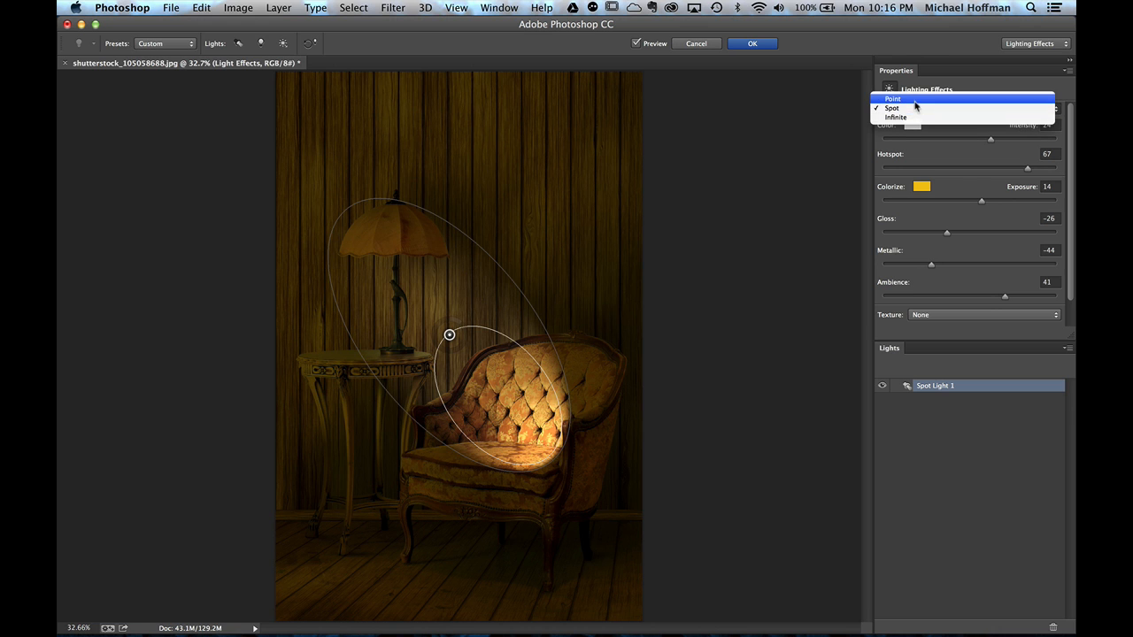
pyautogui.click(893, 99)
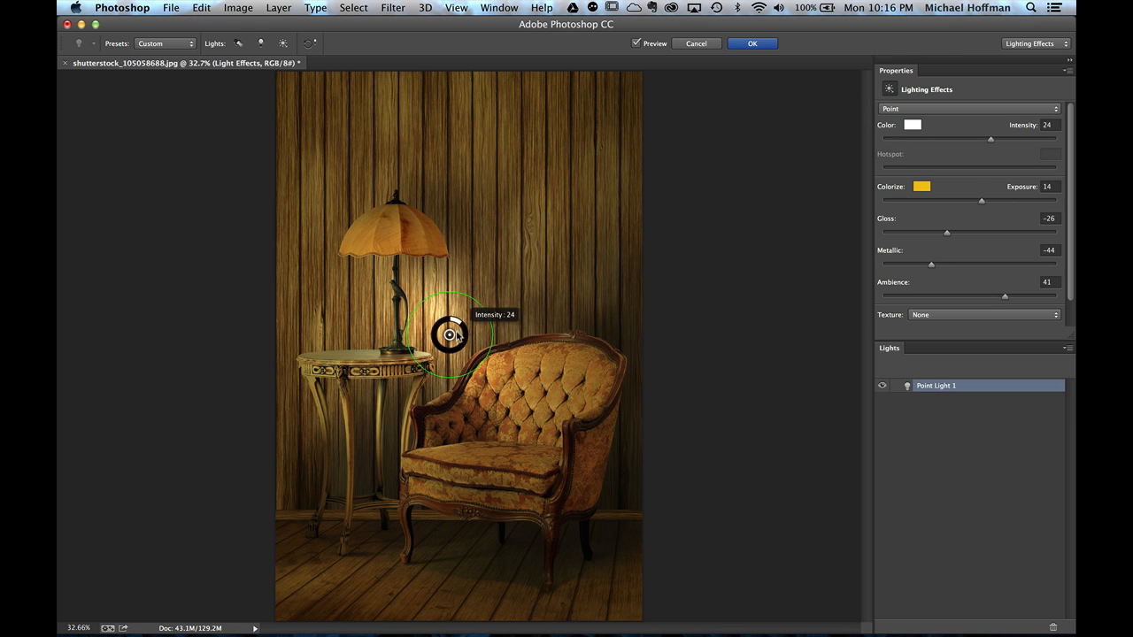
pyautogui.moveTo(452, 335); pyautogui.dragTo(410, 265)
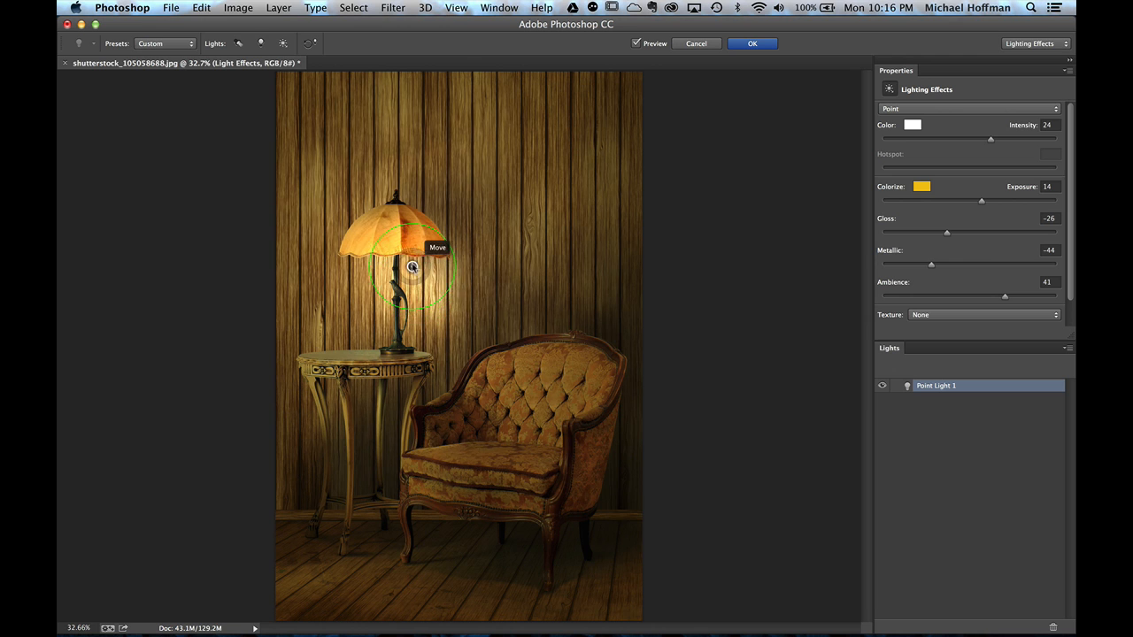
pyautogui.moveTo(410, 265); pyautogui.dragTo(398, 251)
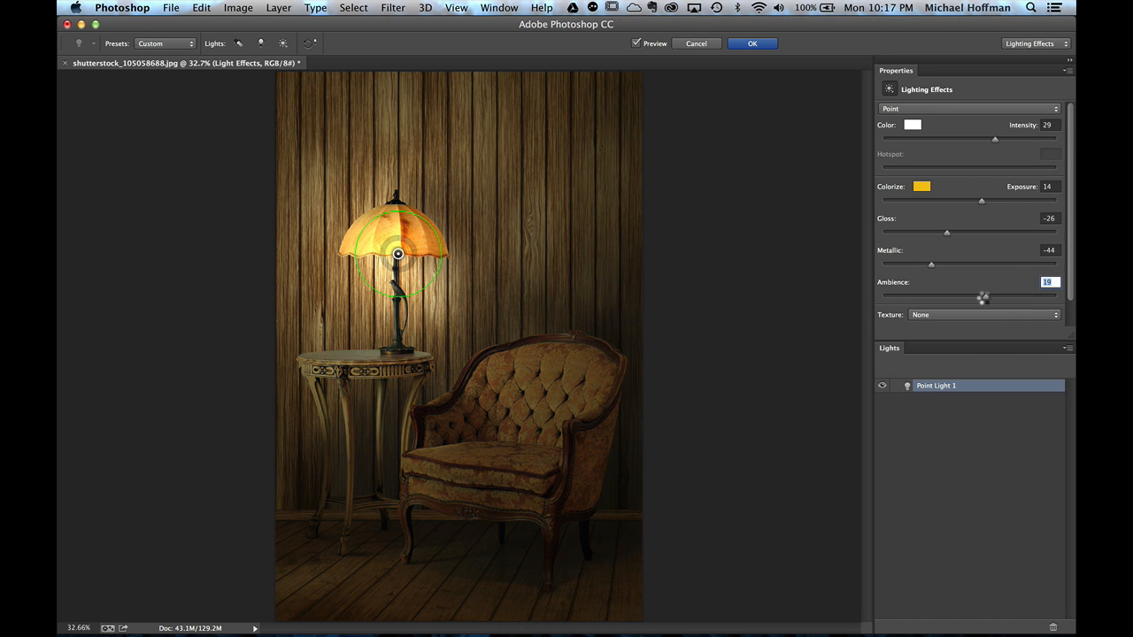
pyautogui.moveTo(984, 297); pyautogui.dragTo(974, 298)
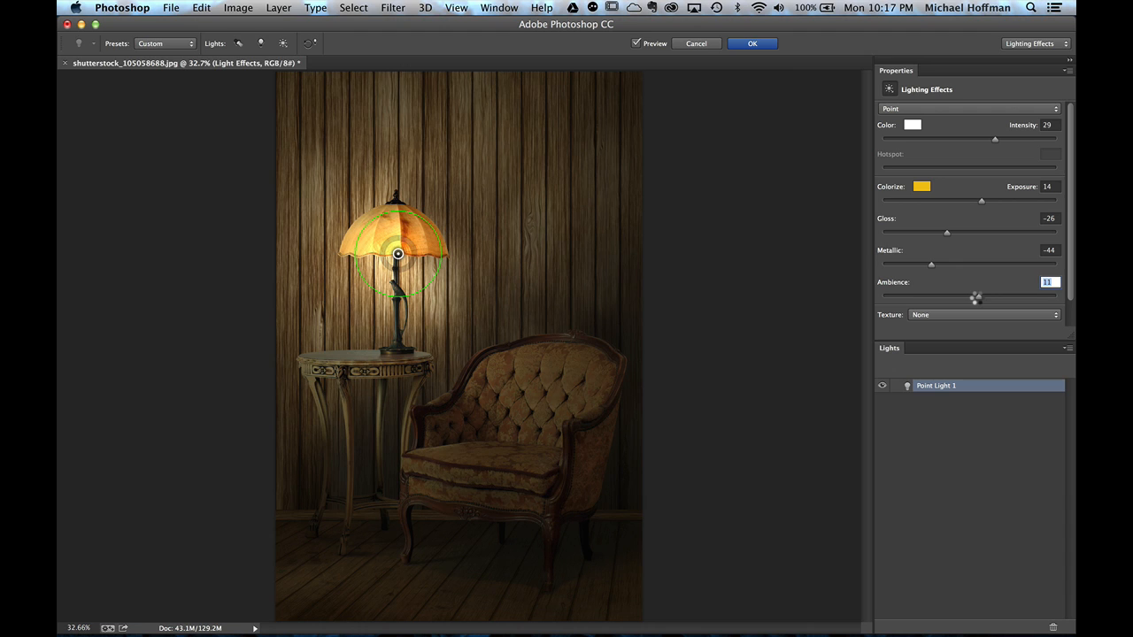
pyautogui.moveTo(974, 297); pyautogui.dragTo(981, 297)
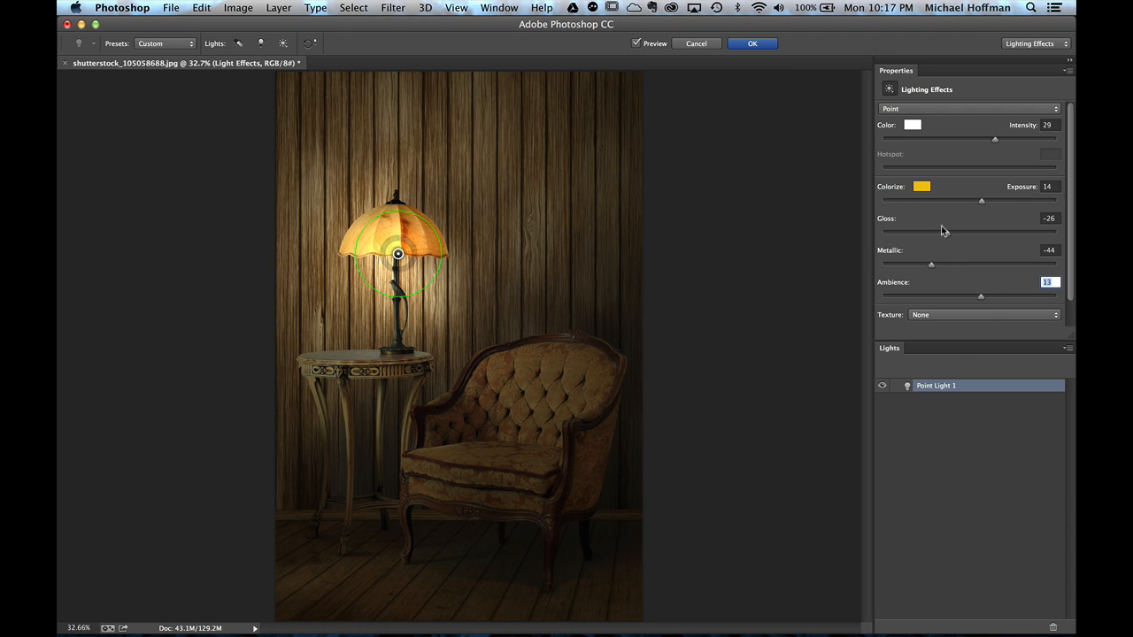
pyautogui.moveTo(922, 187)
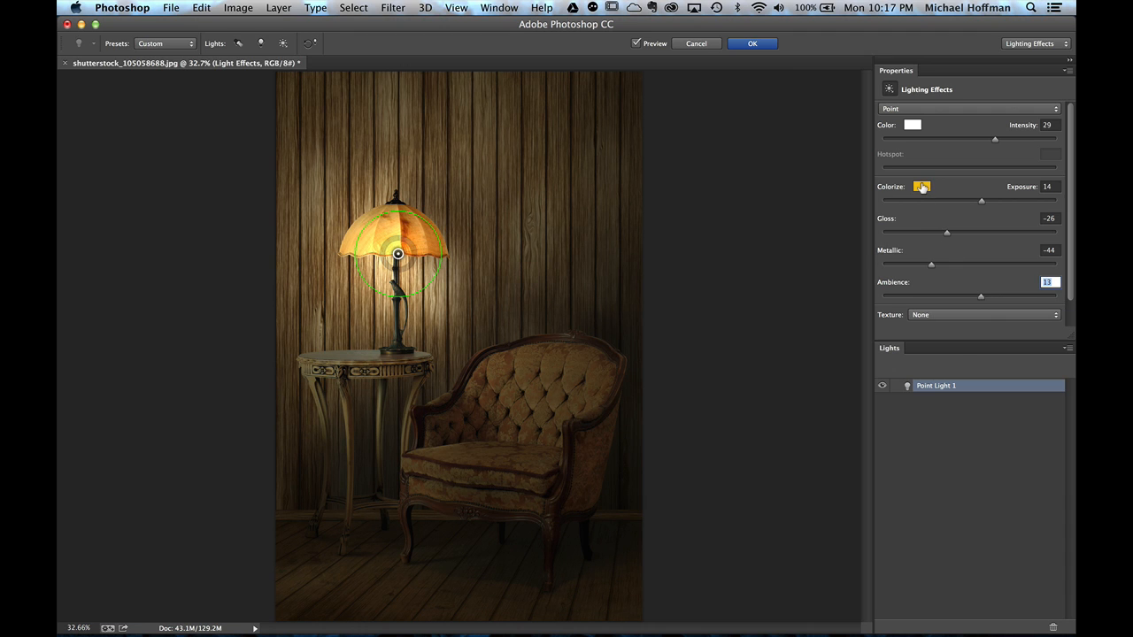
pyautogui.moveTo(923, 188)
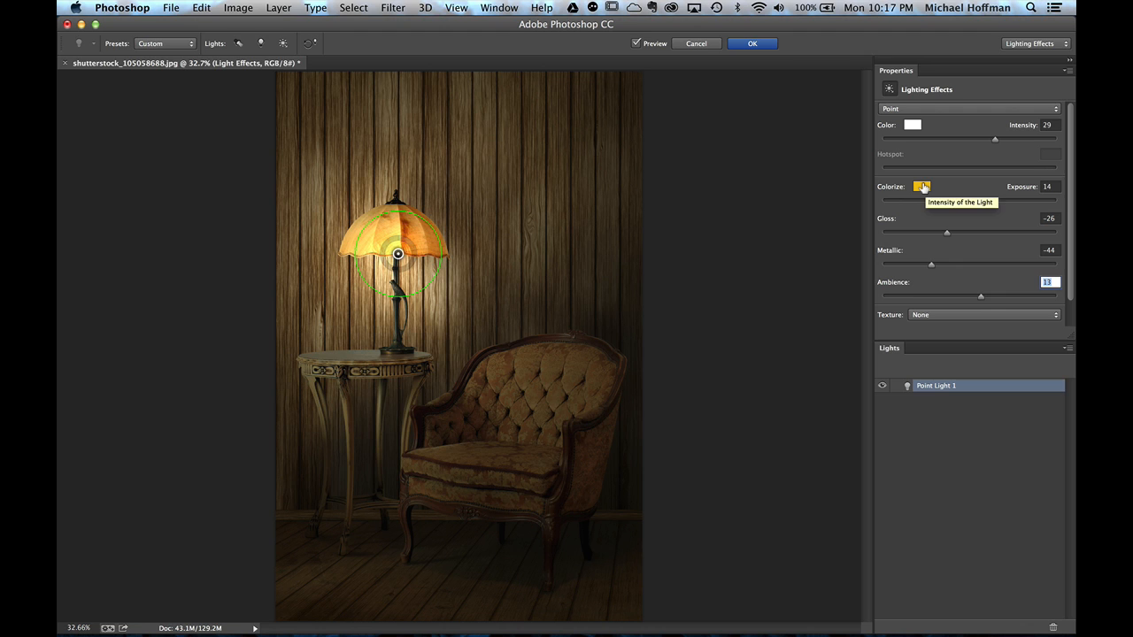
# Confirm the Colorize tint colour and apply the lamp point light to the Background copy
pyautogui.click(920, 186)
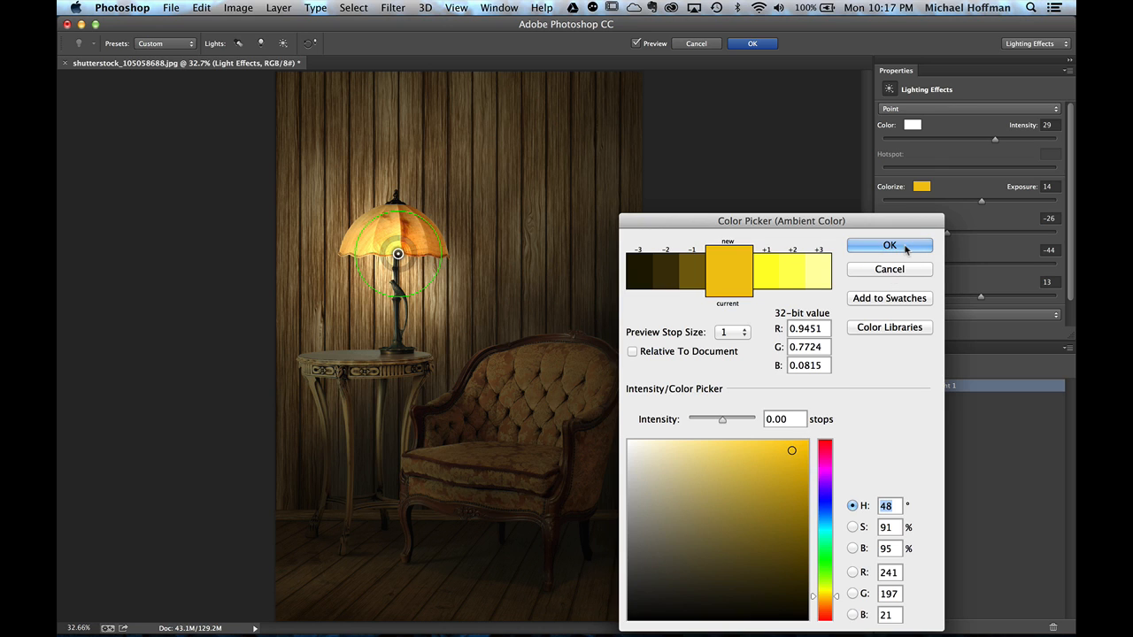
pyautogui.click(889, 245)
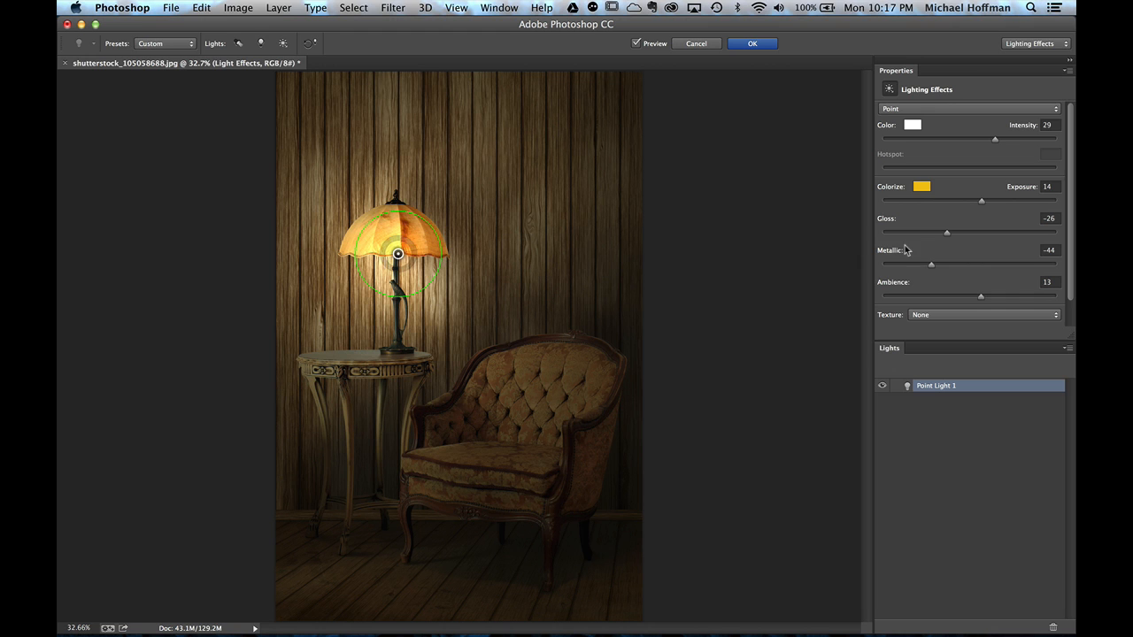
pyautogui.click(751, 43)
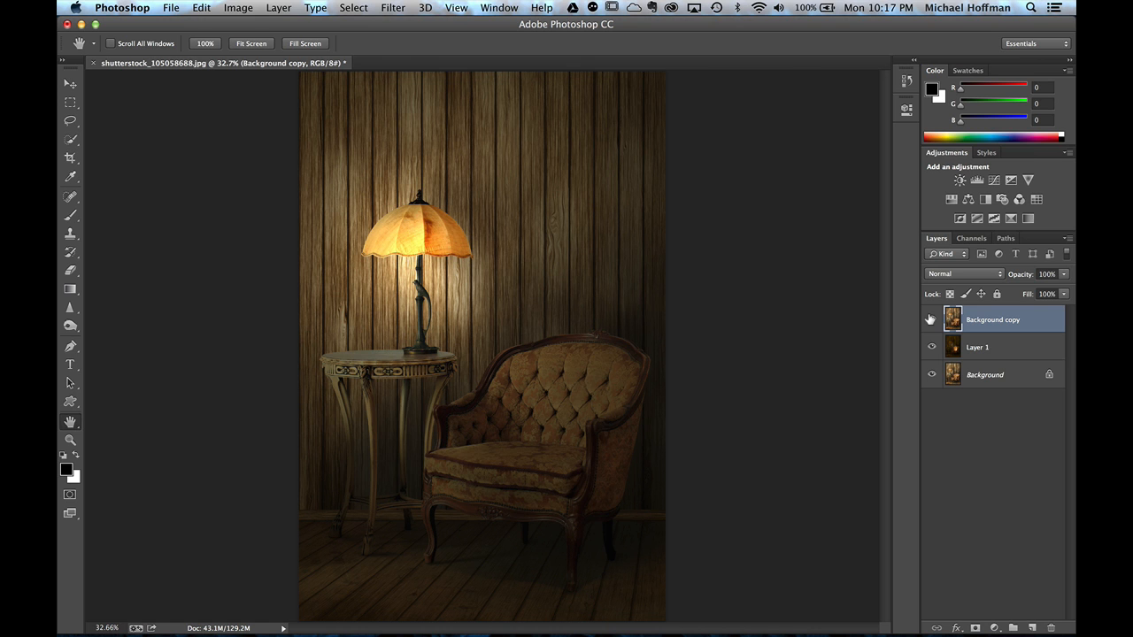
# Compare the lamp-lit Background copy by hiding and showing it, then set its blend mode to Soft Light
pyautogui.click(931, 319)
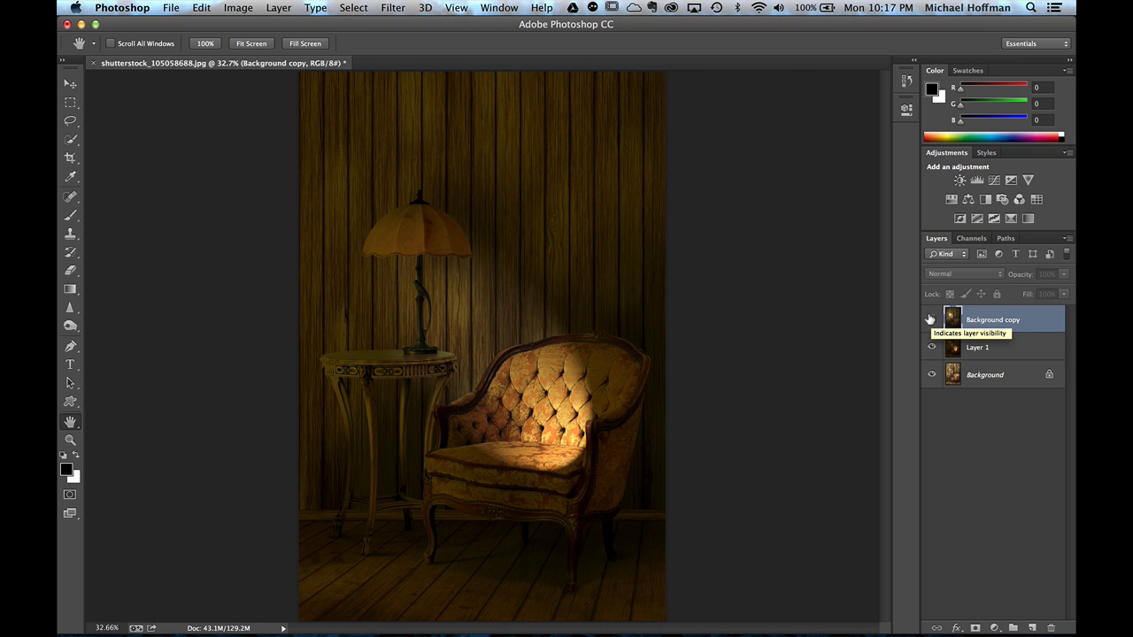
pyautogui.click(931, 319)
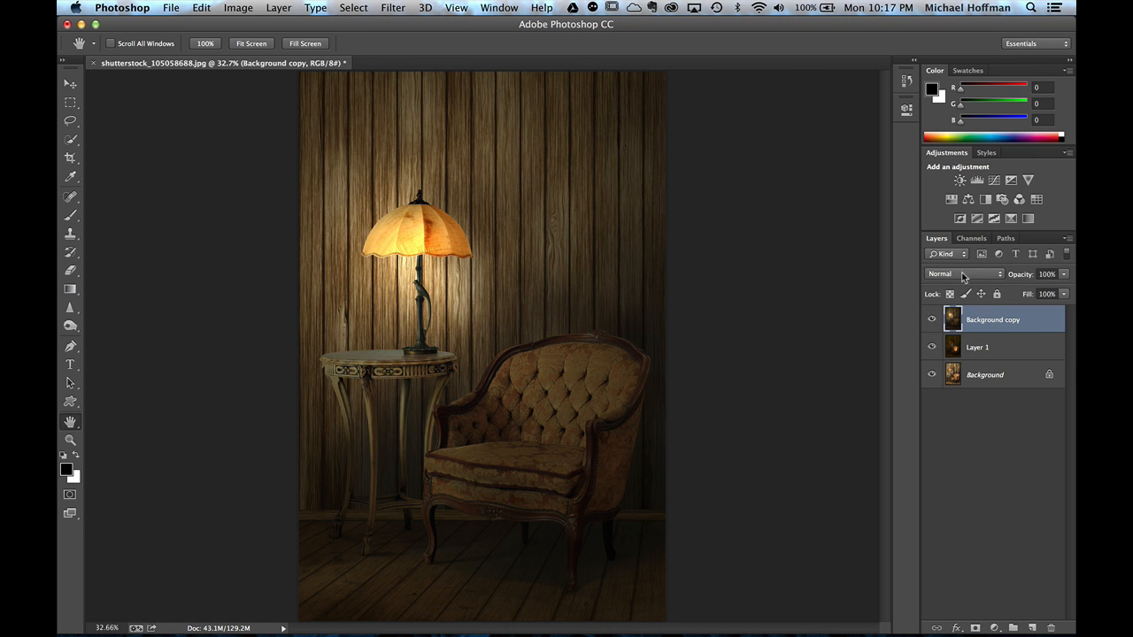
pyautogui.click(963, 272)
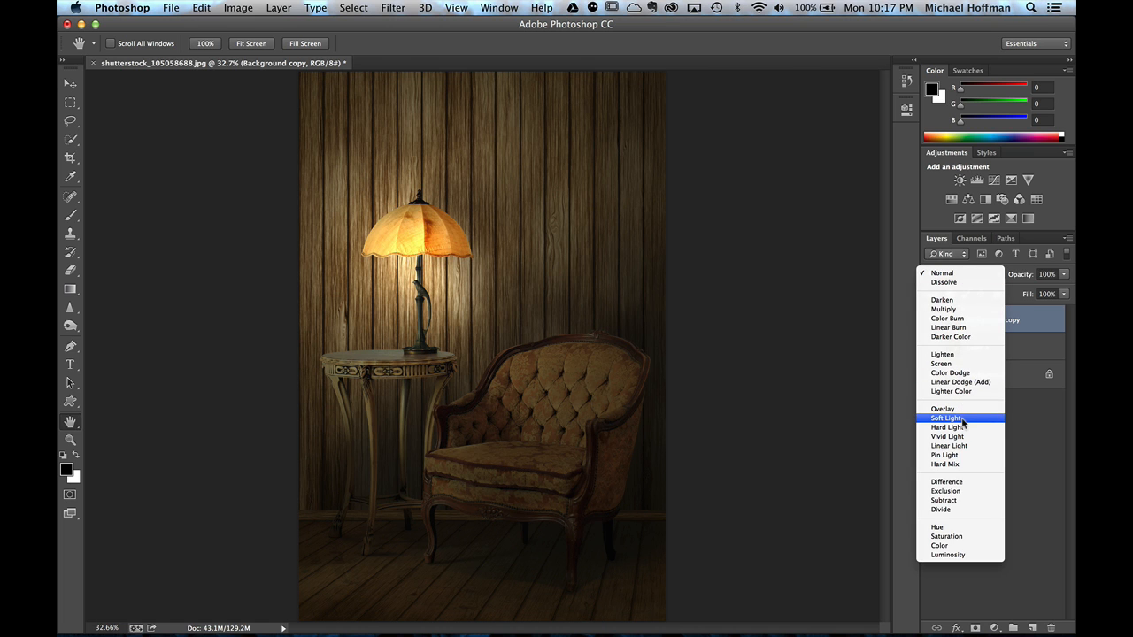
pyautogui.click(947, 417)
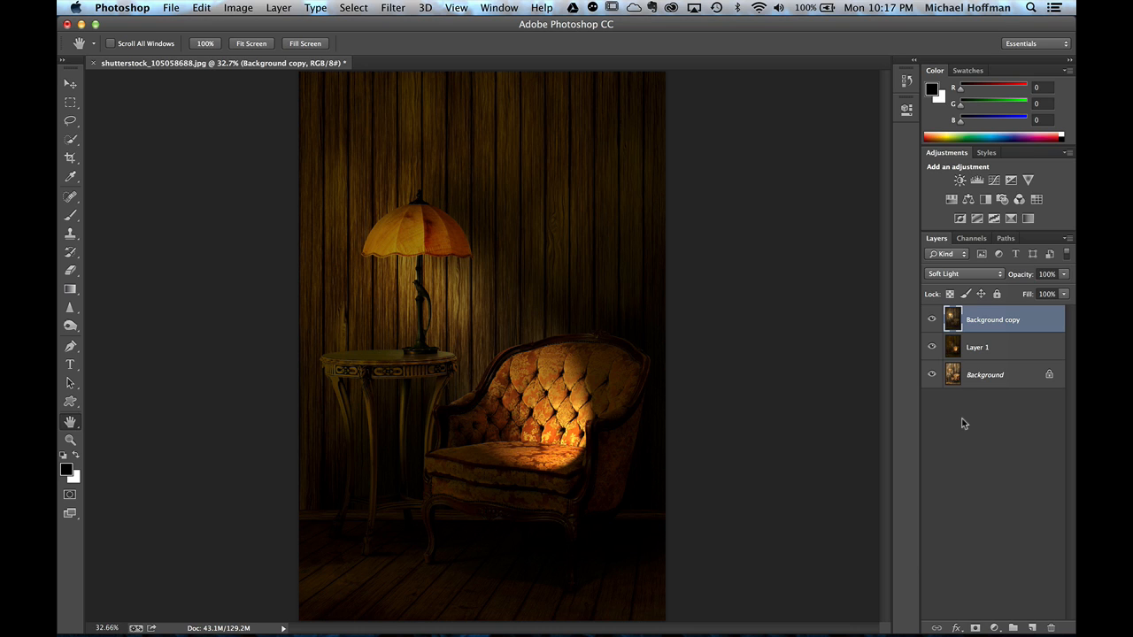
pyautogui.moveTo(1020, 272)
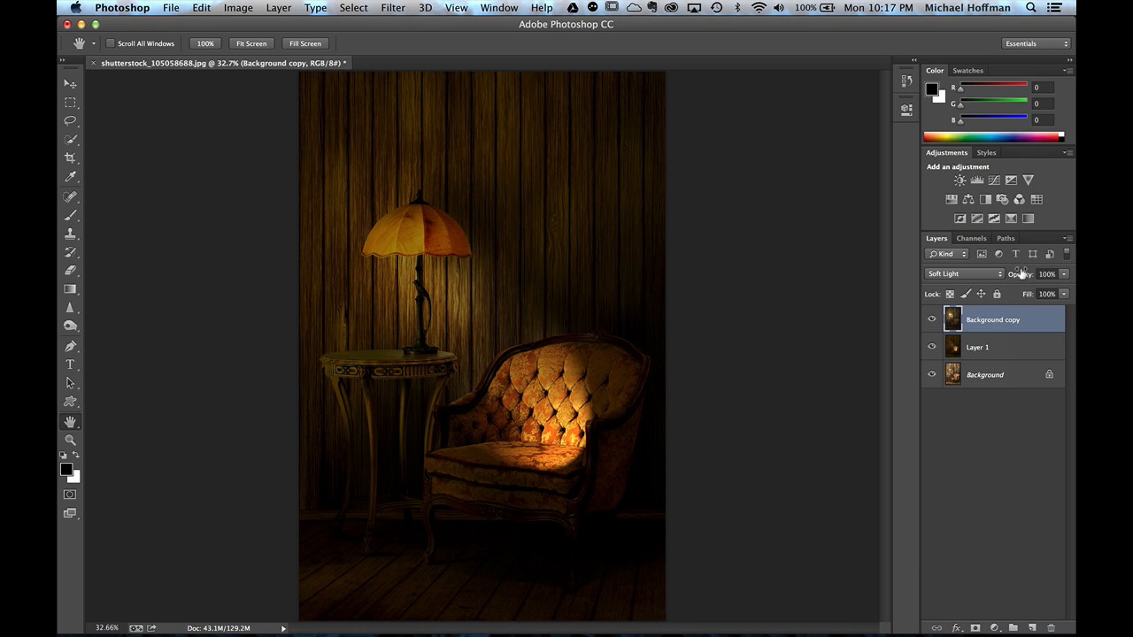